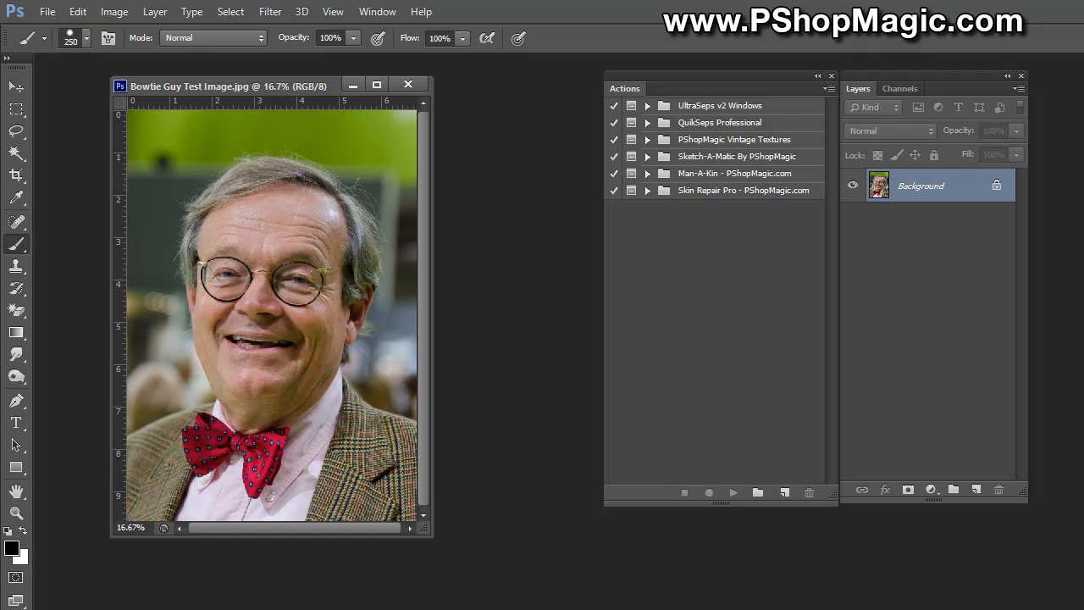
mouse_move(767, 341)
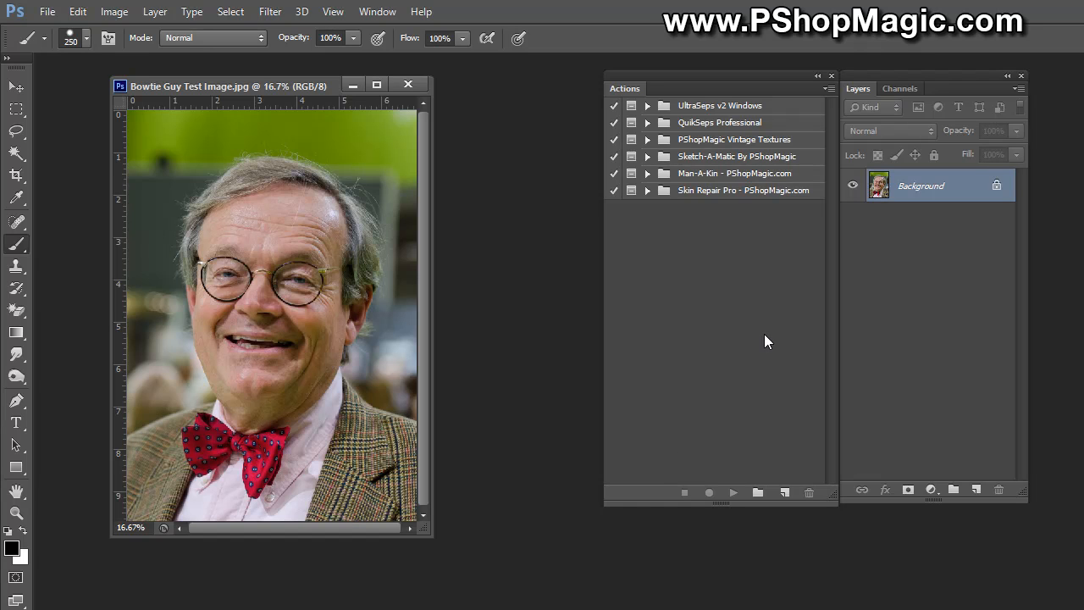
mouse_move(747, 208)
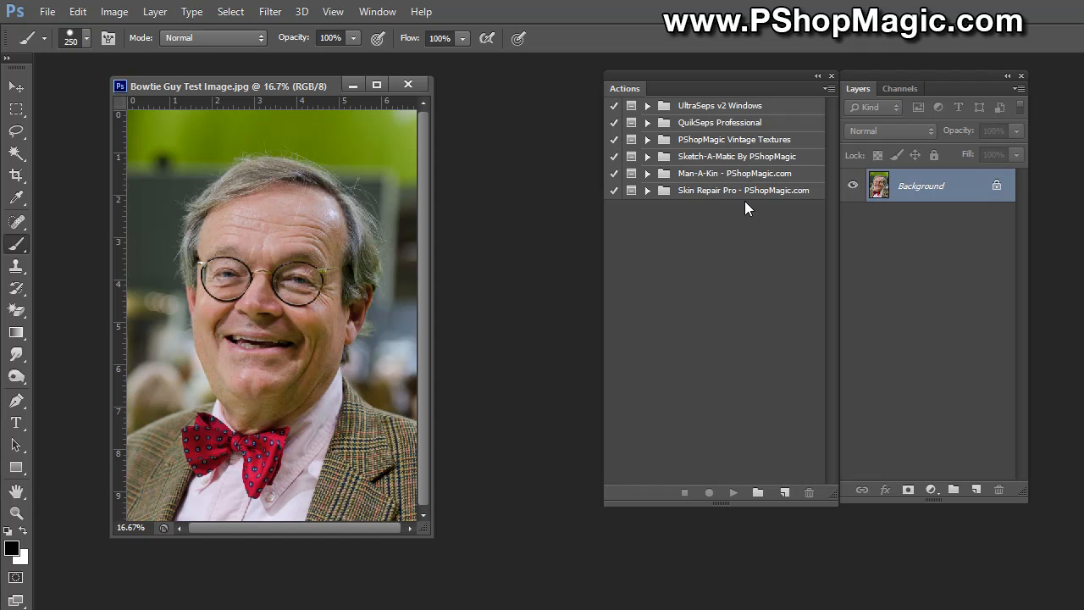
mouse_move(732, 203)
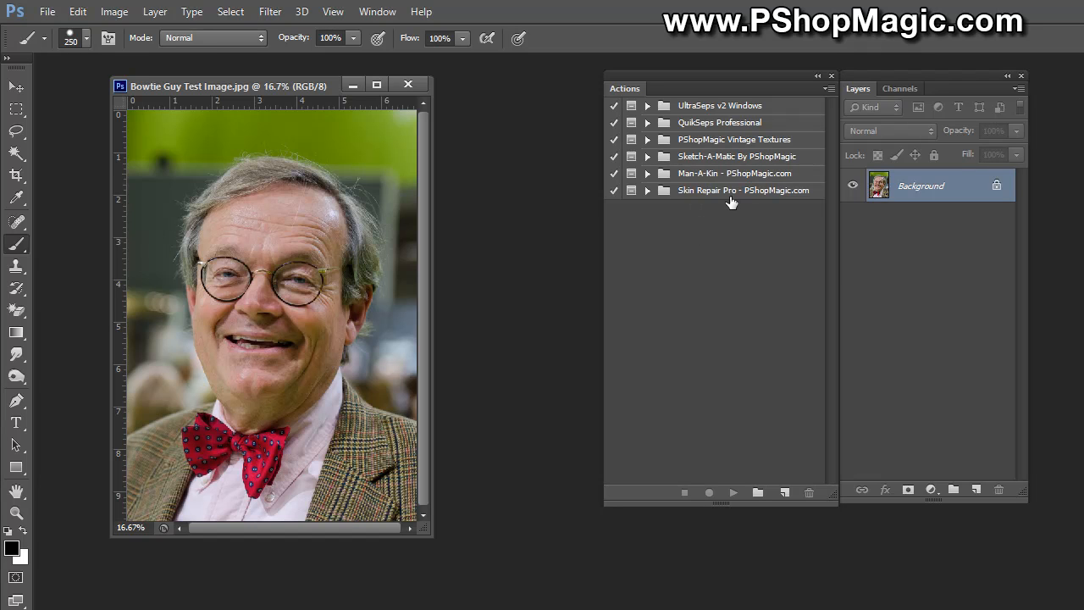
mouse_move(714, 245)
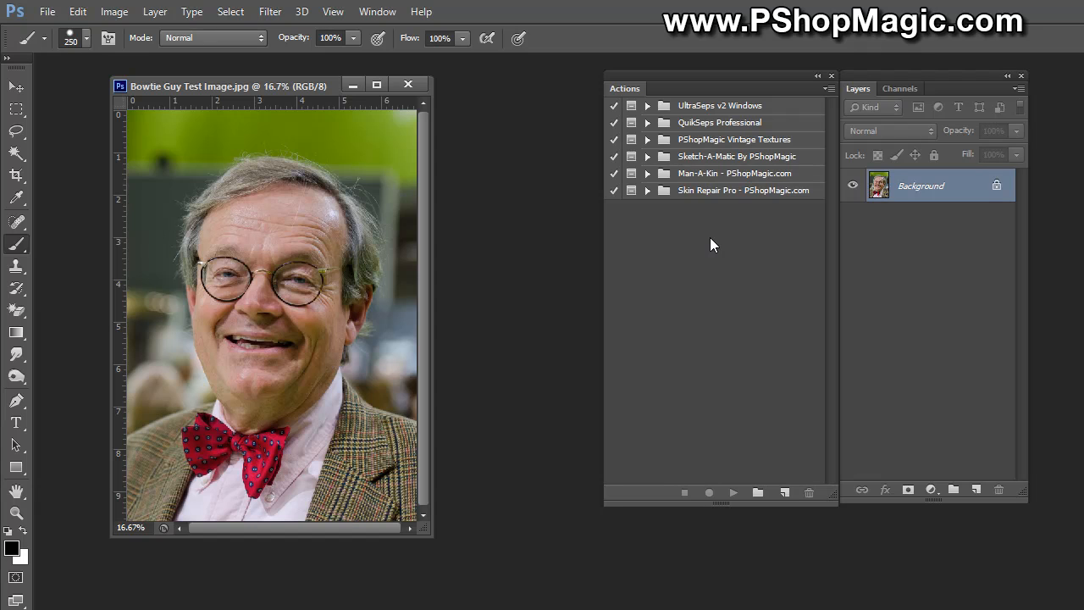
mouse_move(699, 195)
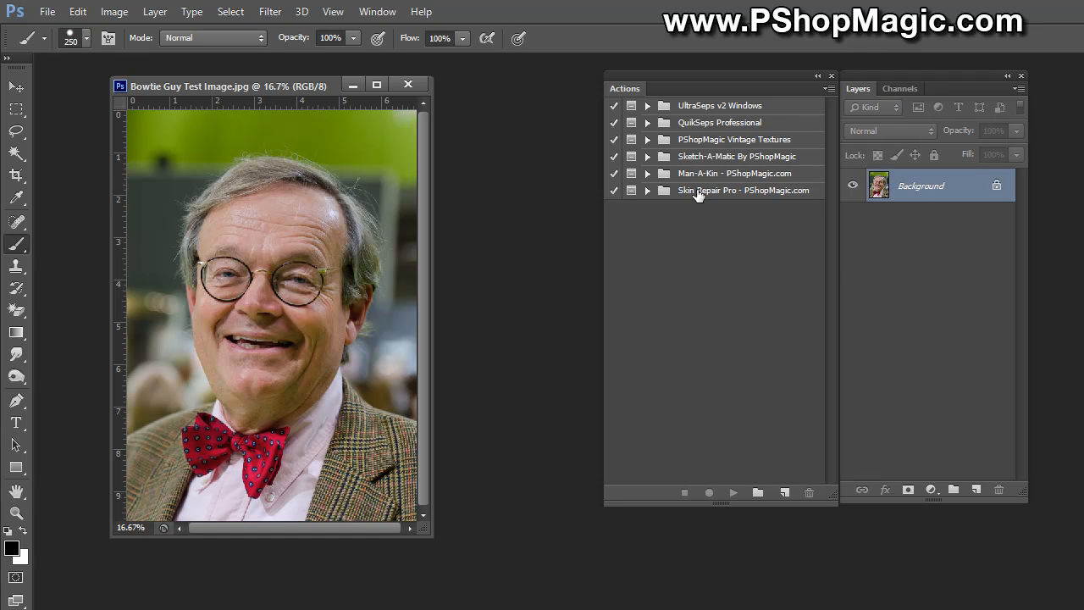
mouse_move(684, 195)
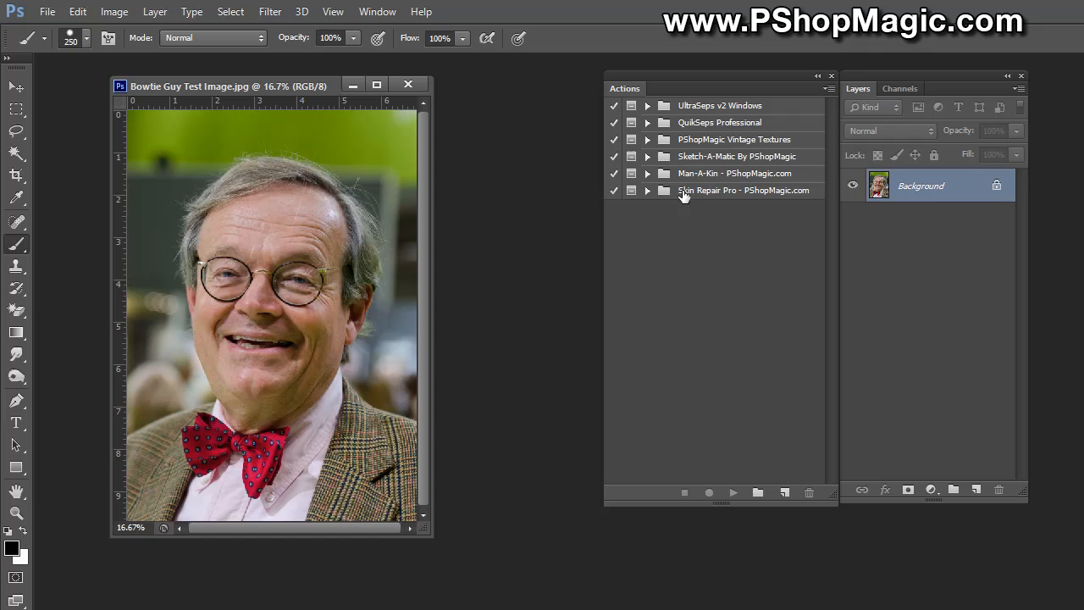
mouse_move(702, 238)
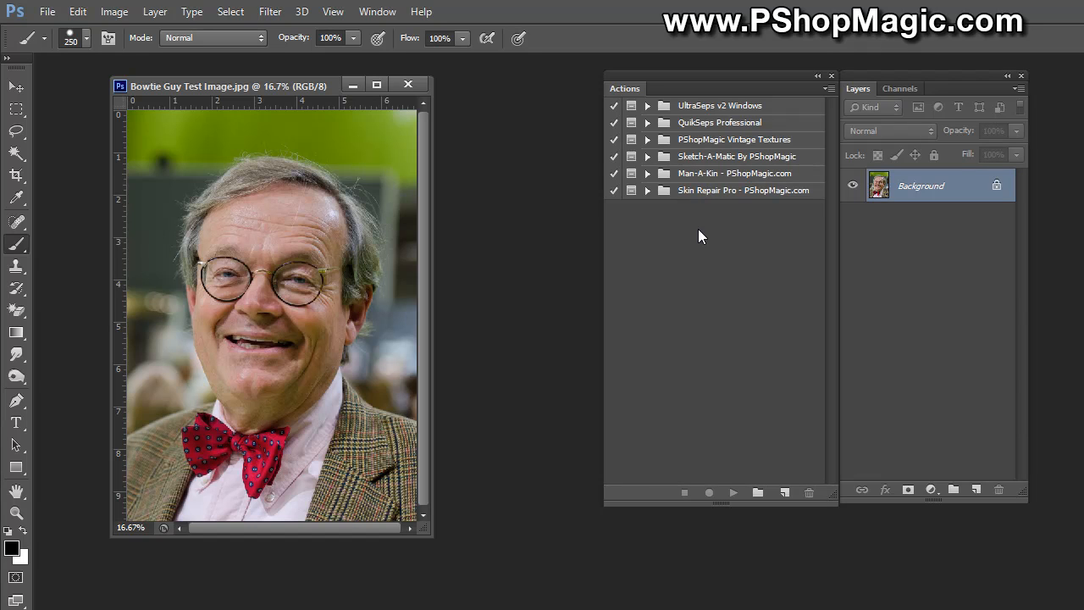
mouse_move(617, 90)
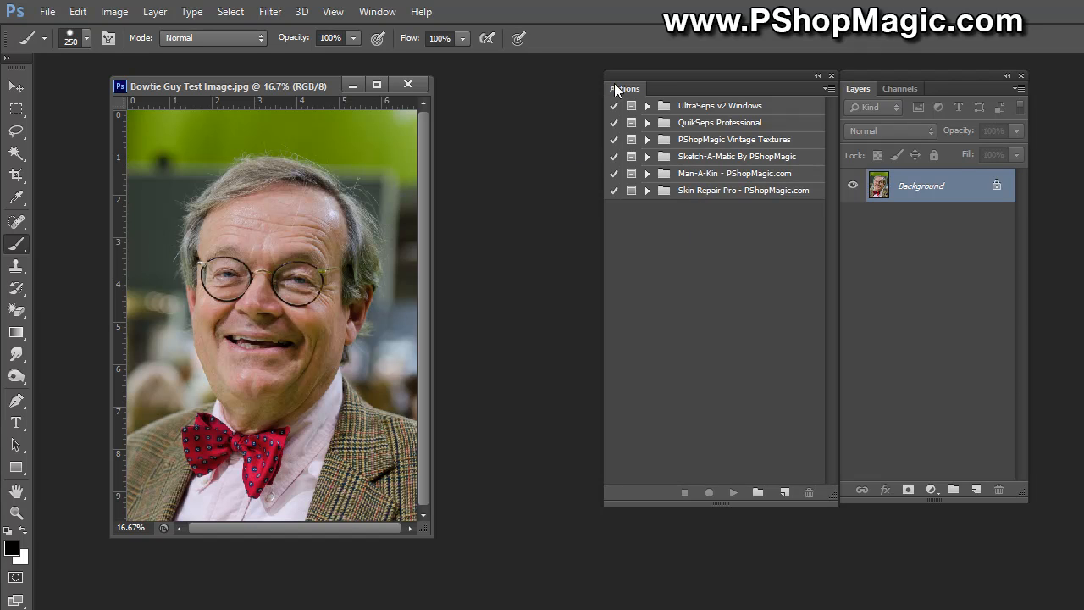
Step: Expand the Skin Repair Pro action set and select its Skin Repair Pro RUN action
click(829, 88)
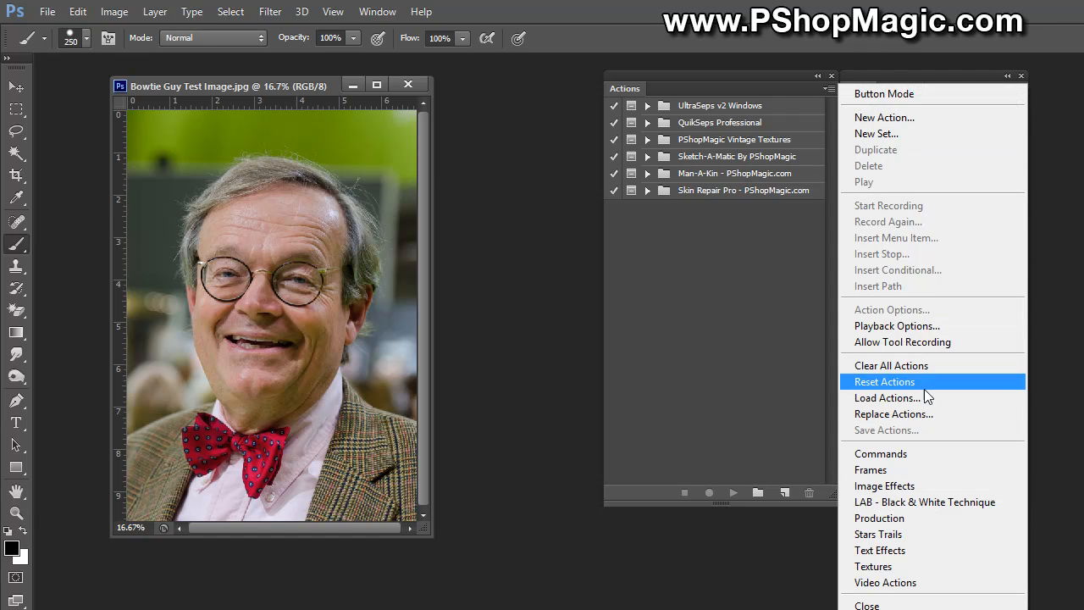
click(887, 397)
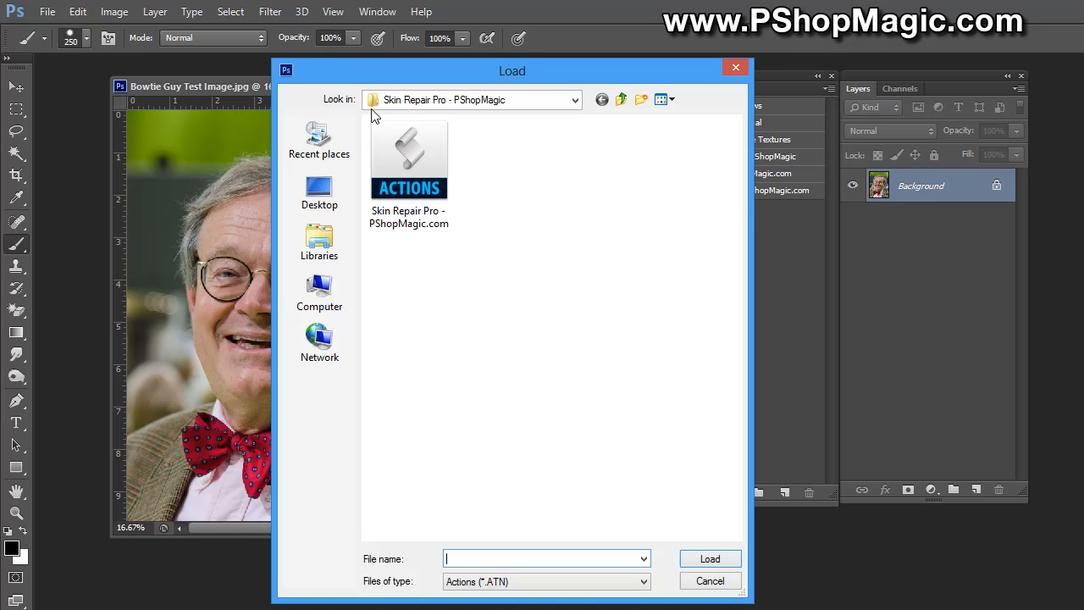
mouse_move(488, 115)
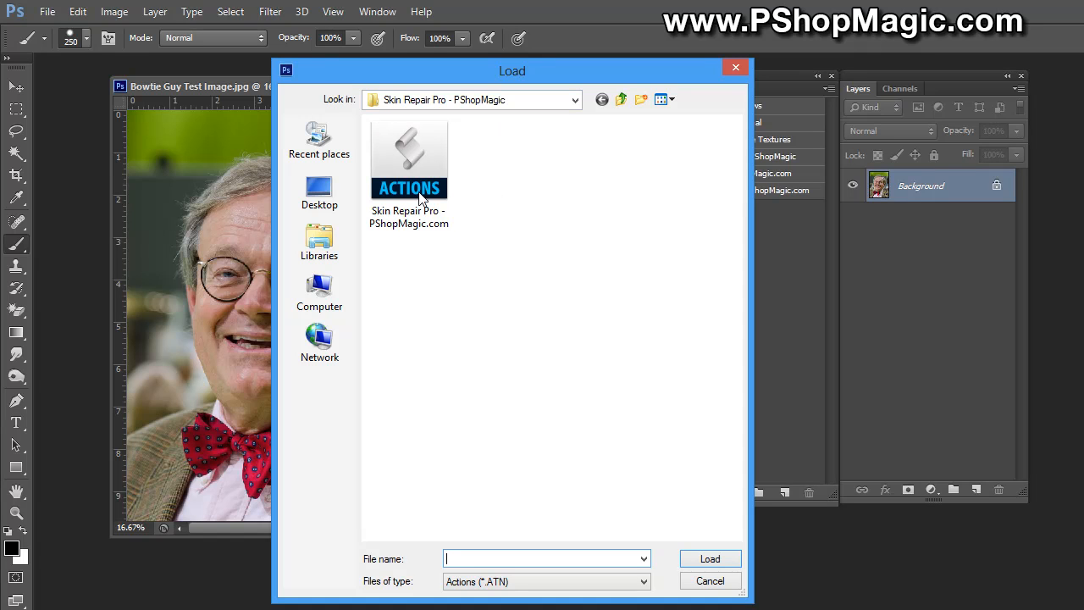
mouse_move(456, 110)
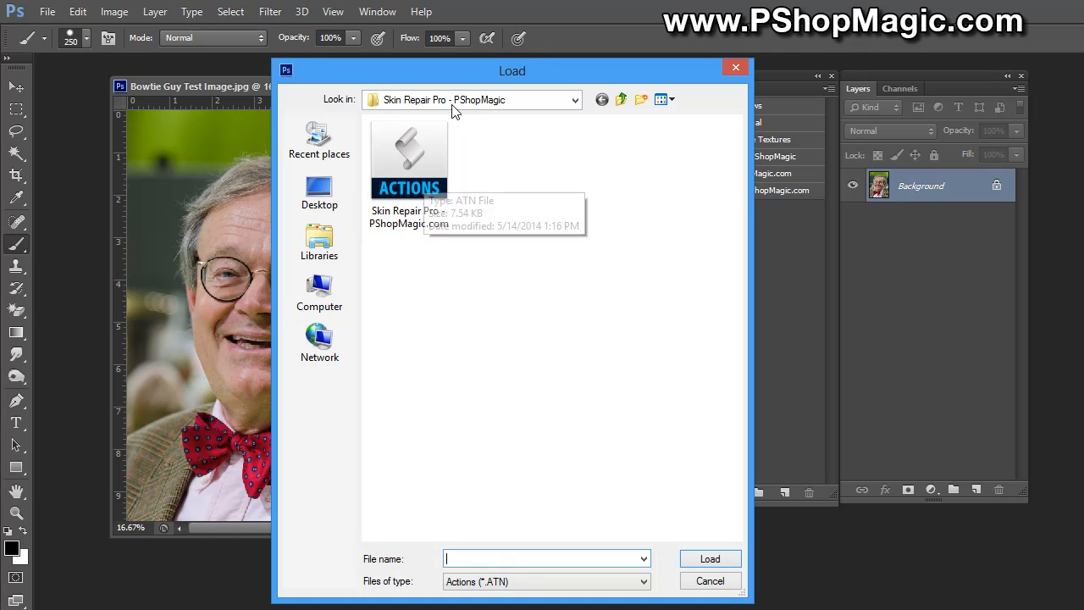
mouse_move(522, 300)
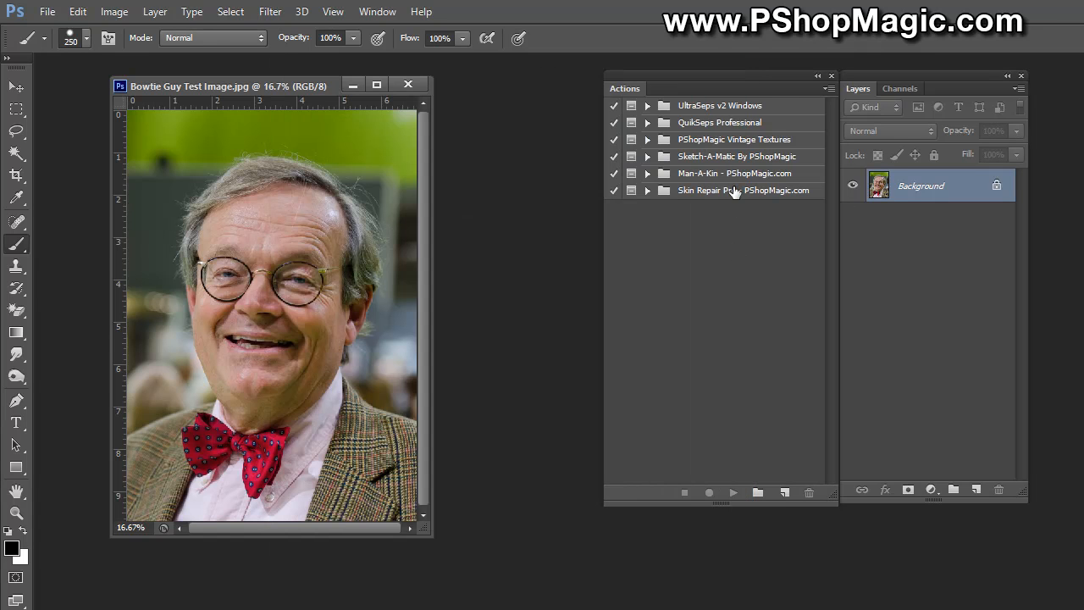
click(648, 190)
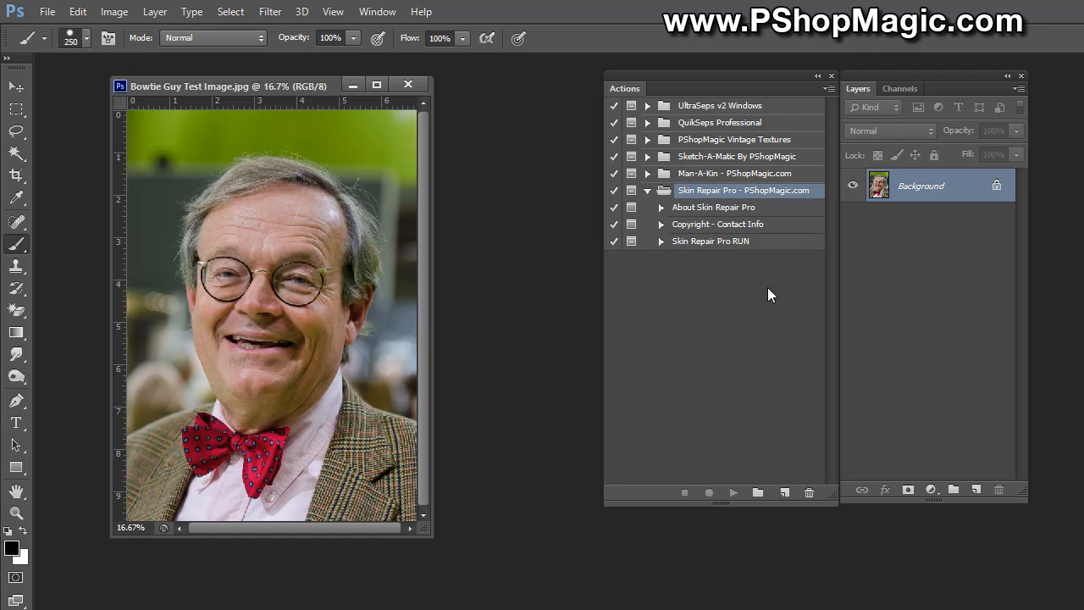
mouse_move(771, 263)
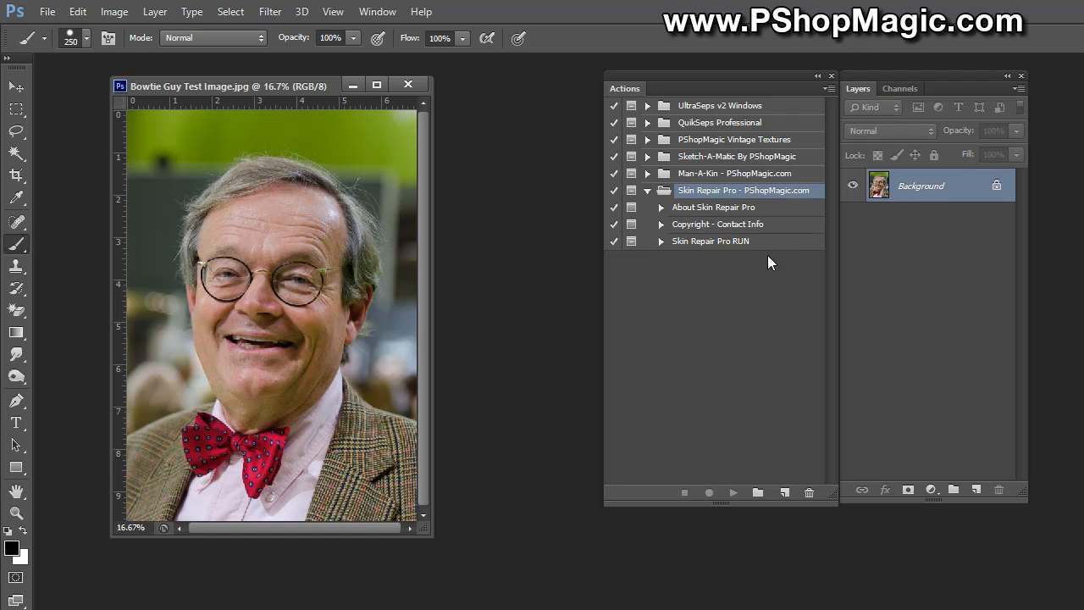
mouse_move(771, 252)
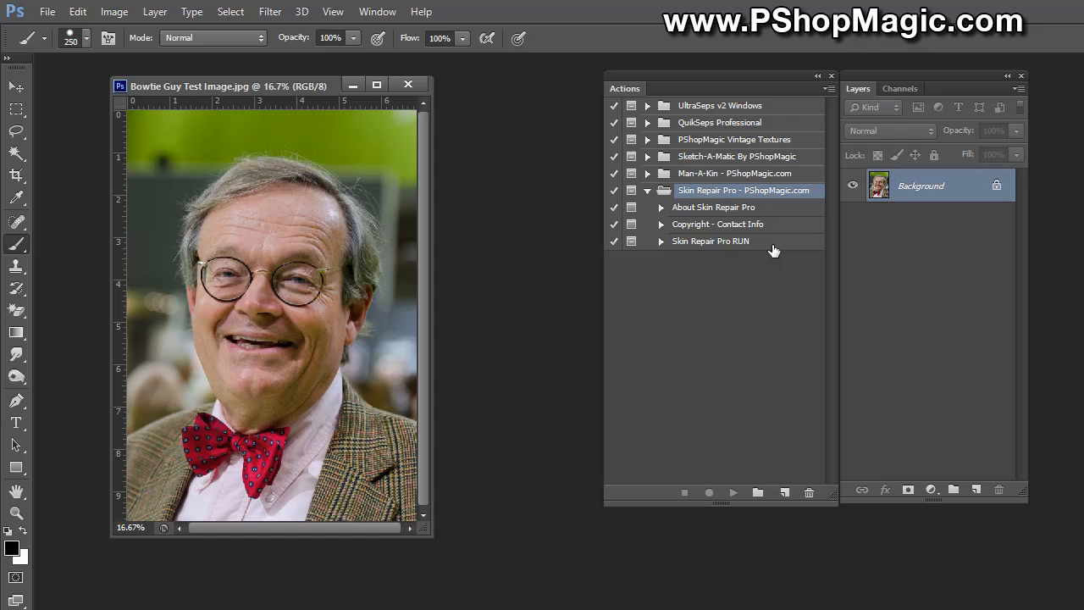
mouse_move(682, 219)
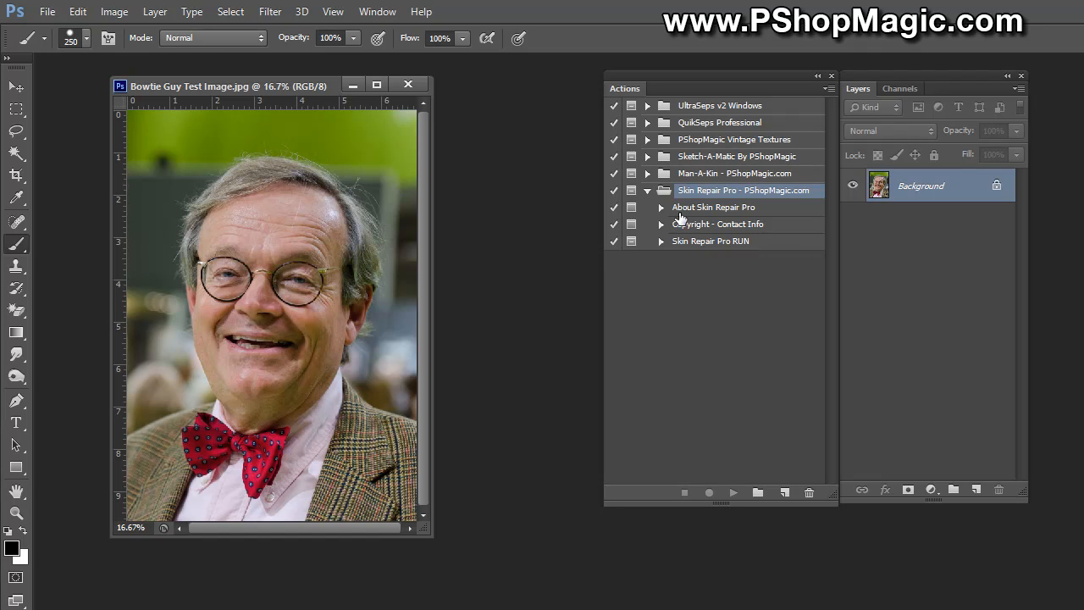
mouse_move(716, 214)
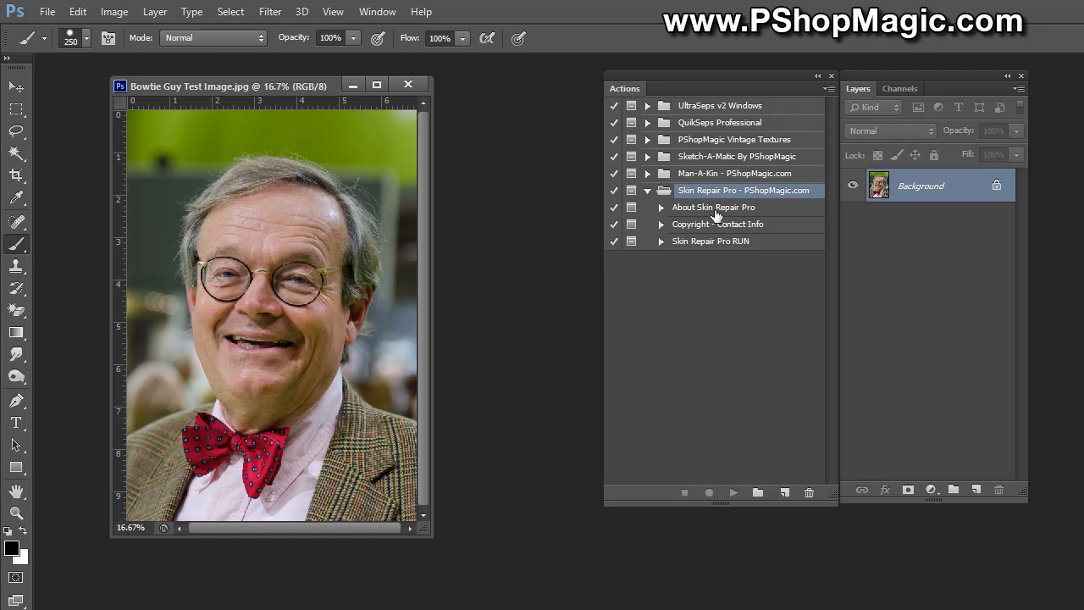
mouse_move(636, 396)
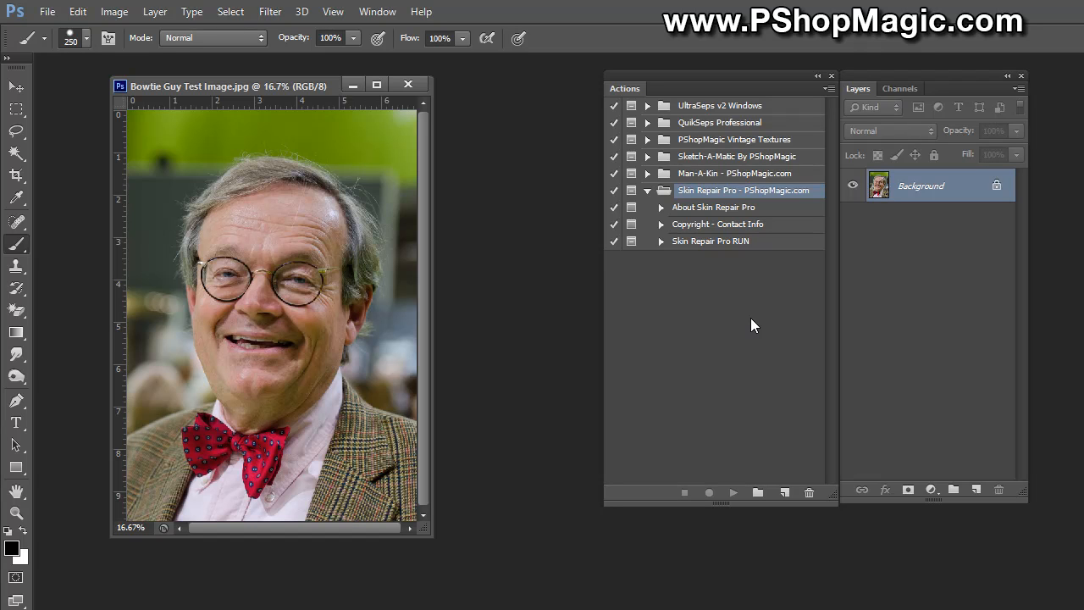
mouse_move(779, 298)
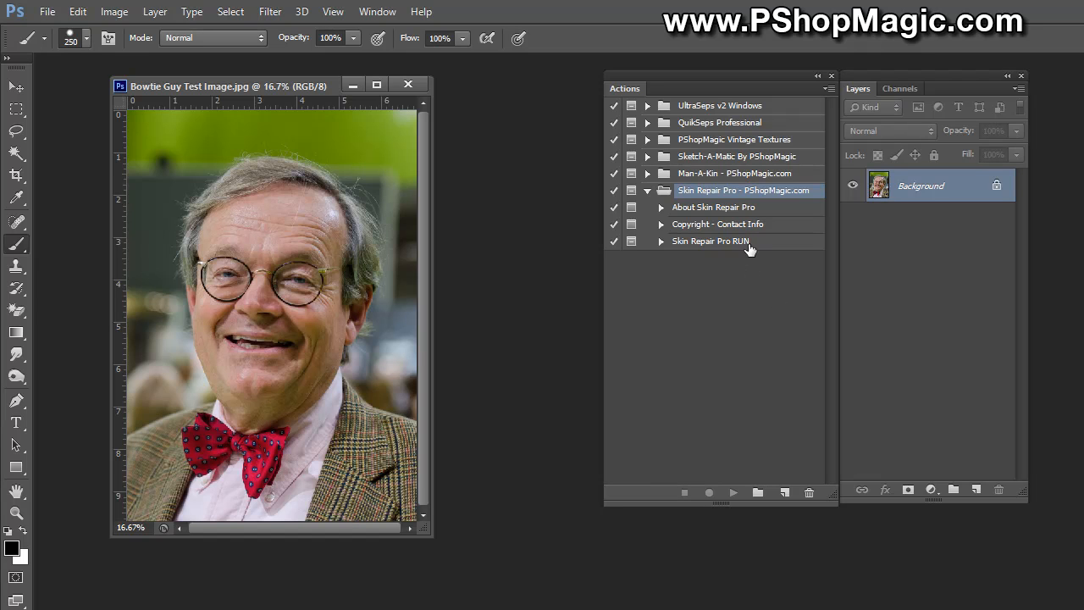
click(711, 240)
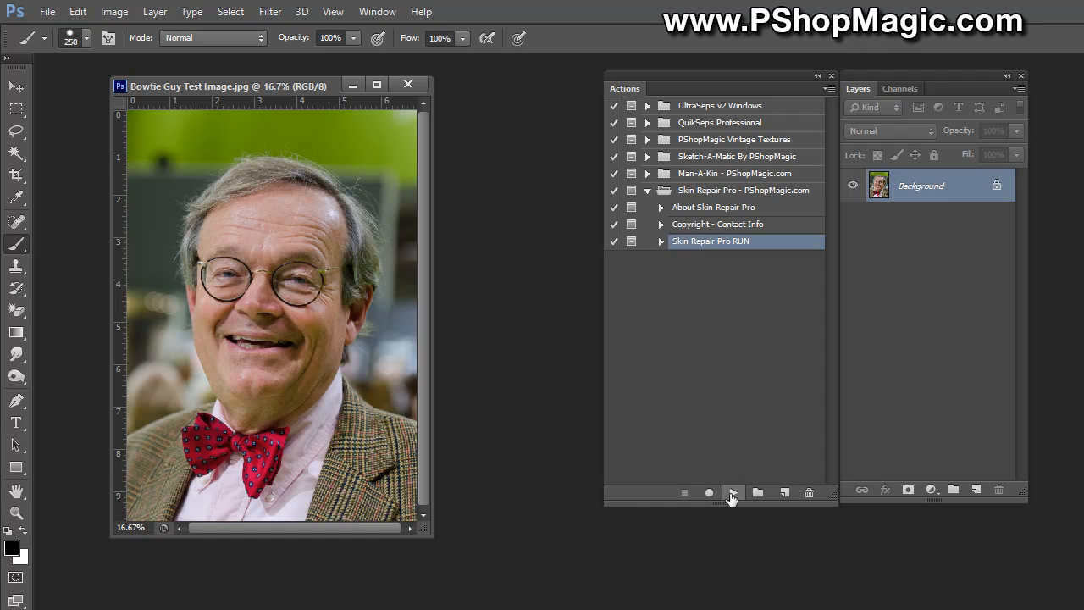
Step: Play Skin Repair Pro RUN until its layer-mask painting instructions message appears
click(730, 492)
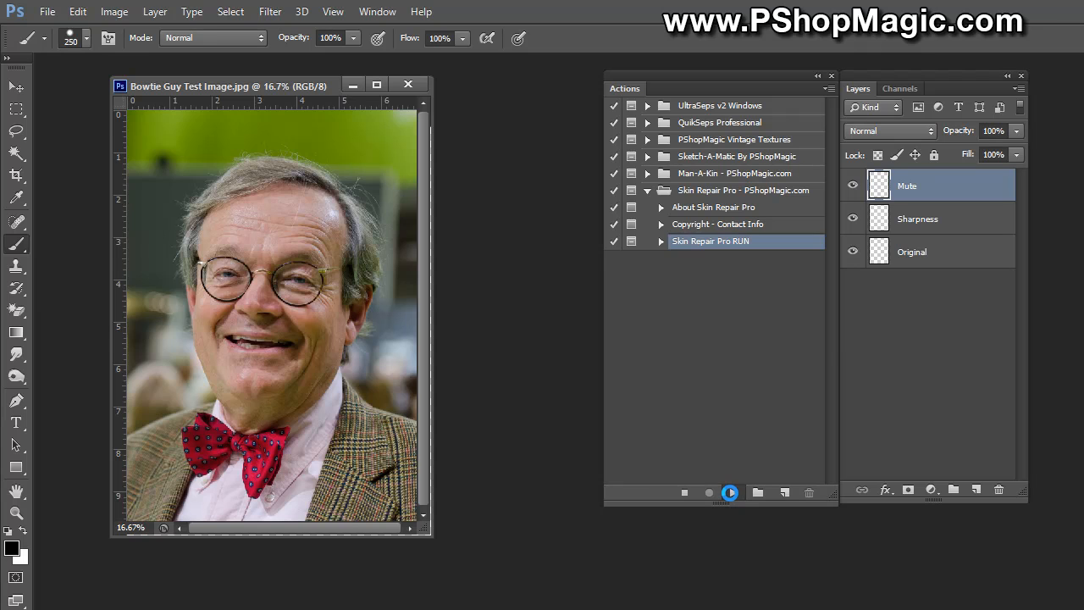
click(729, 493)
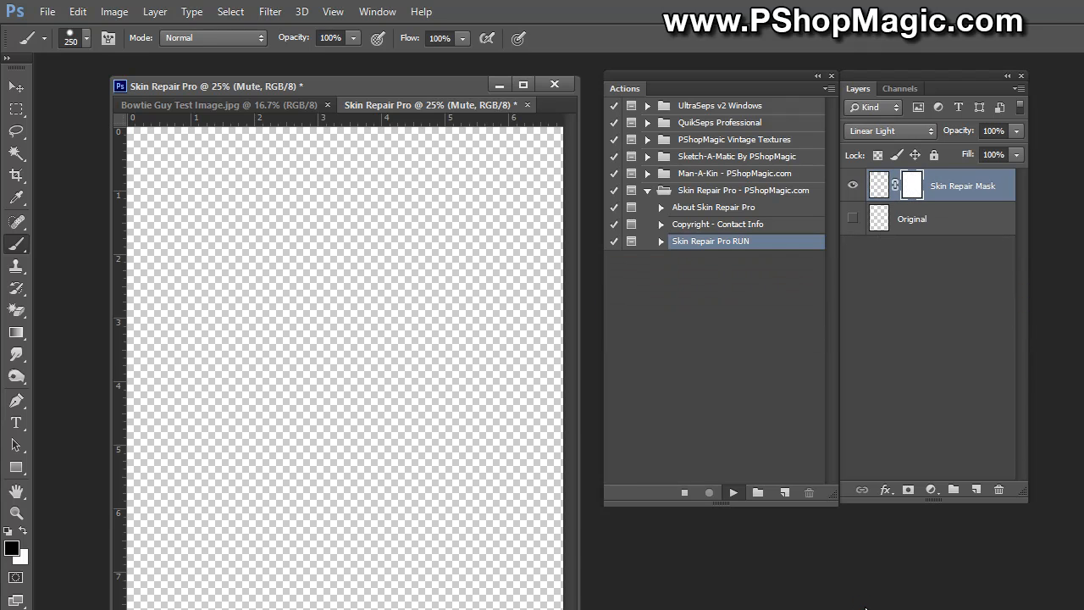
click(732, 492)
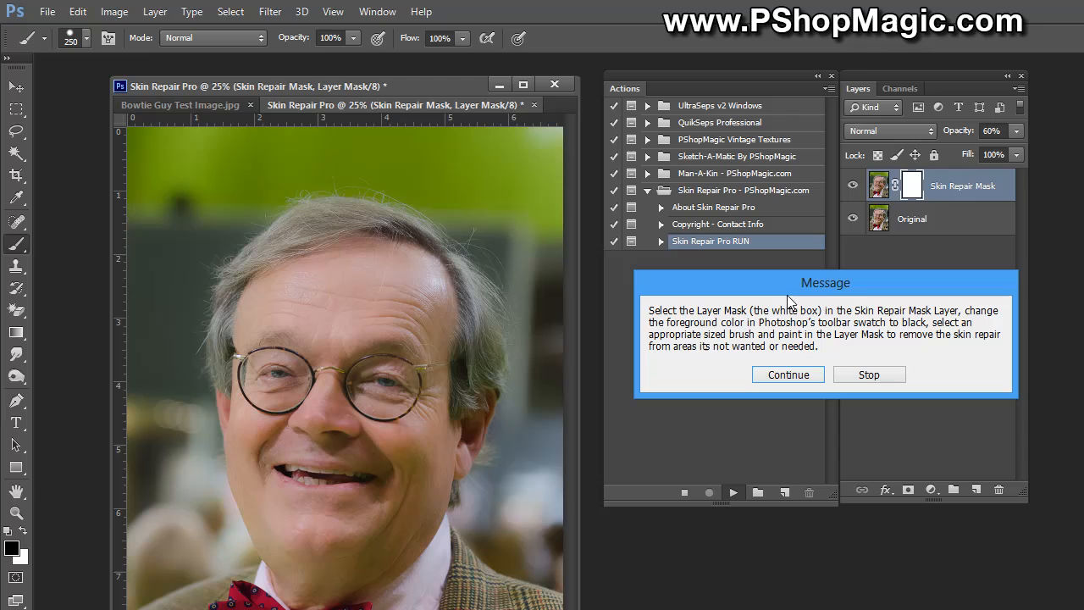
mouse_move(781, 328)
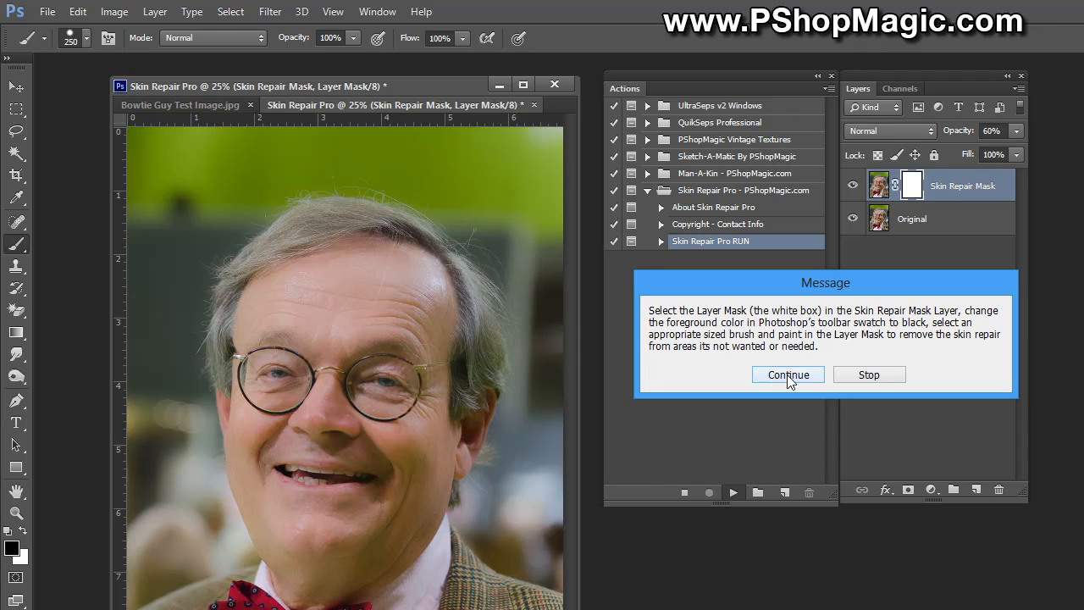
Step: Continue past both instruction messages, leaving the Skin Repair Mask layer at 60% opacity
click(787, 375)
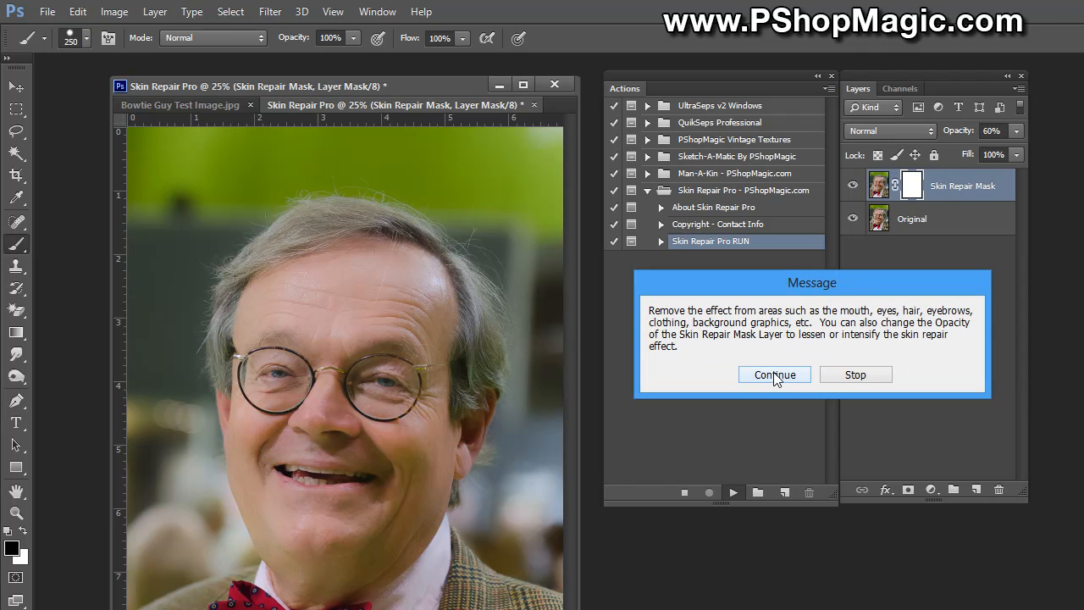
click(775, 374)
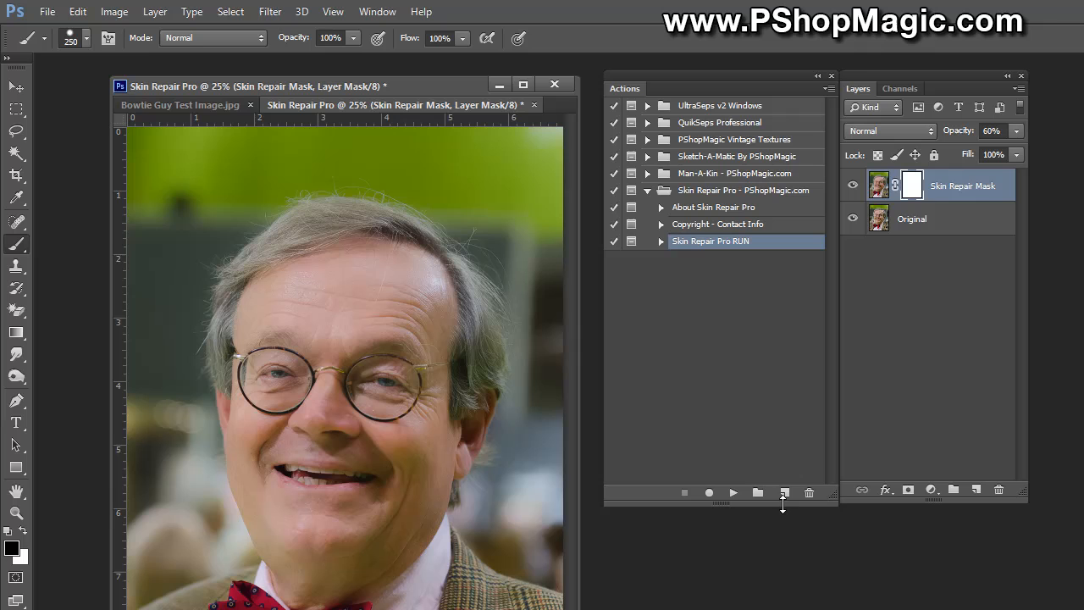
mouse_move(688, 463)
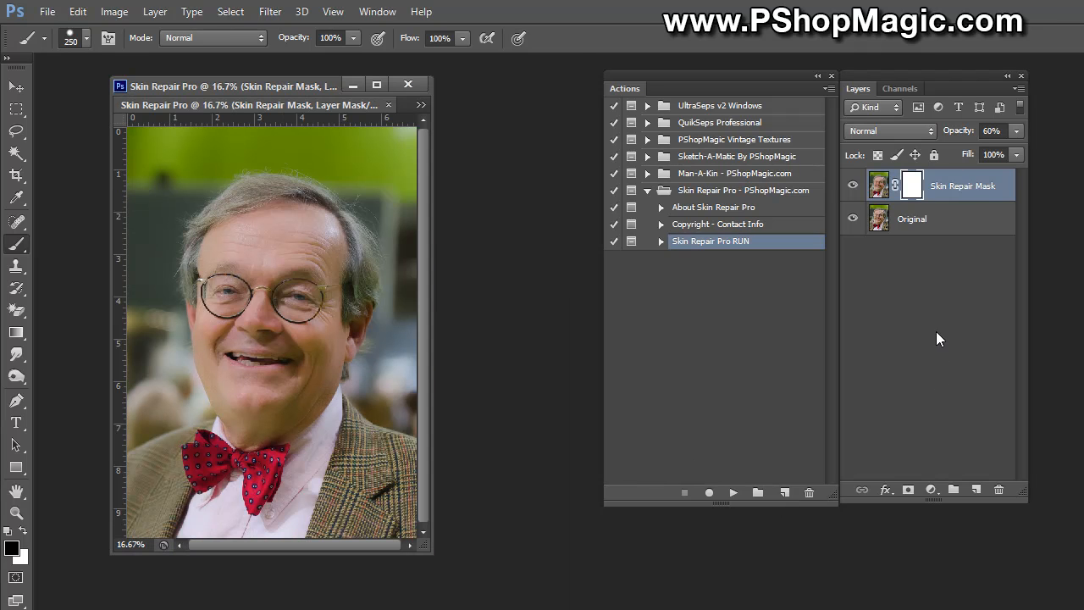
click(853, 184)
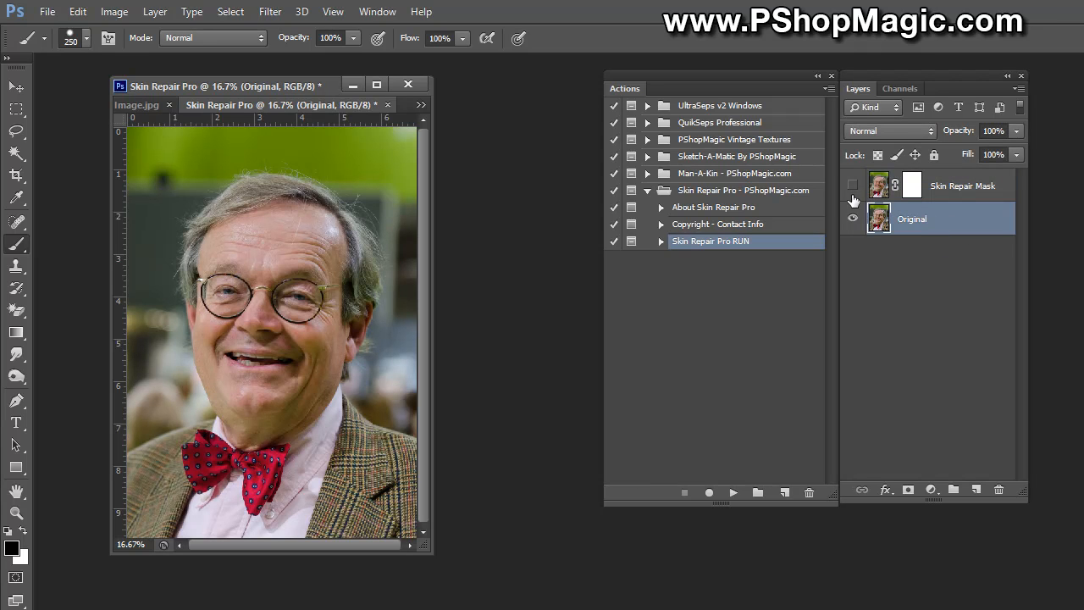
click(853, 185)
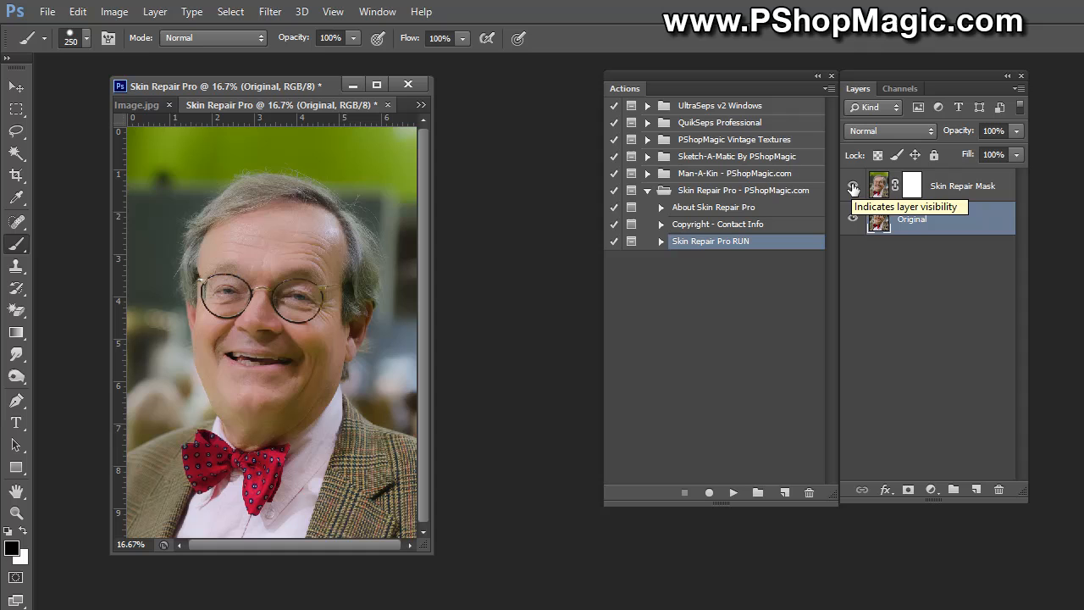
click(961, 185)
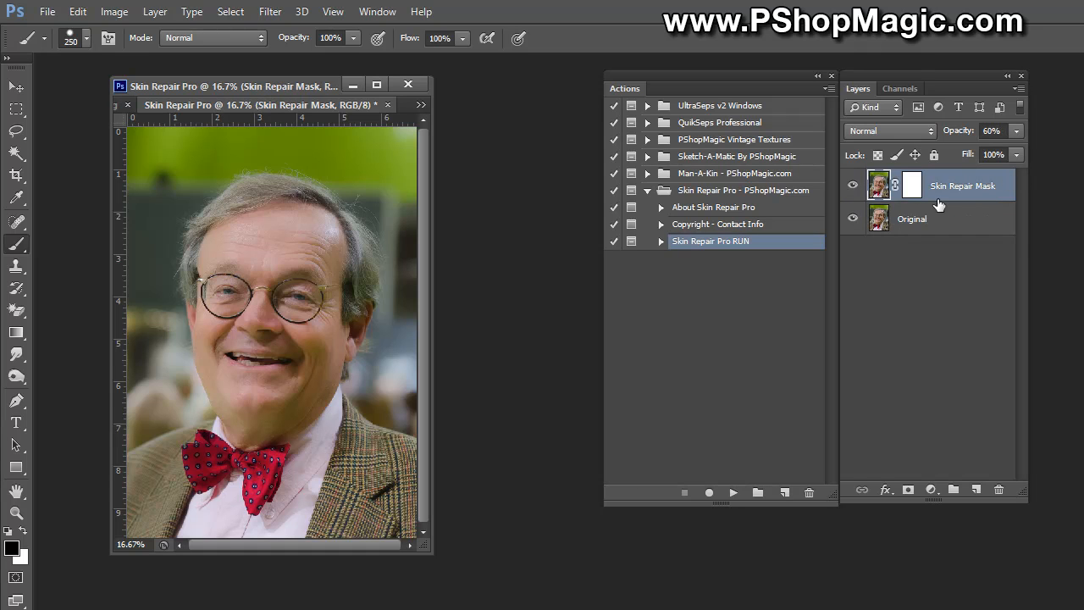
click(853, 186)
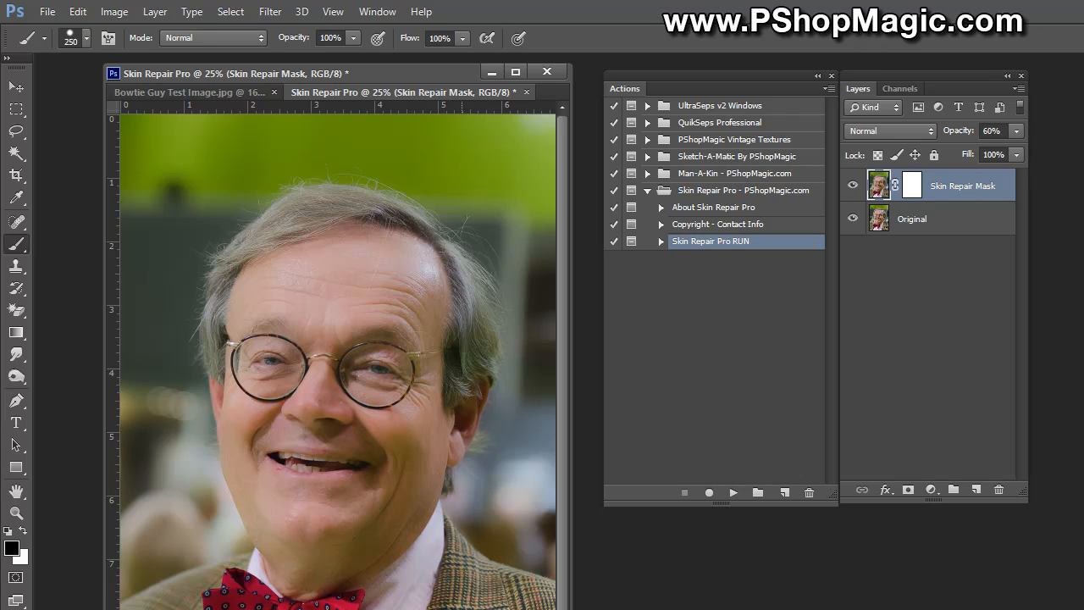
mouse_move(203, 176)
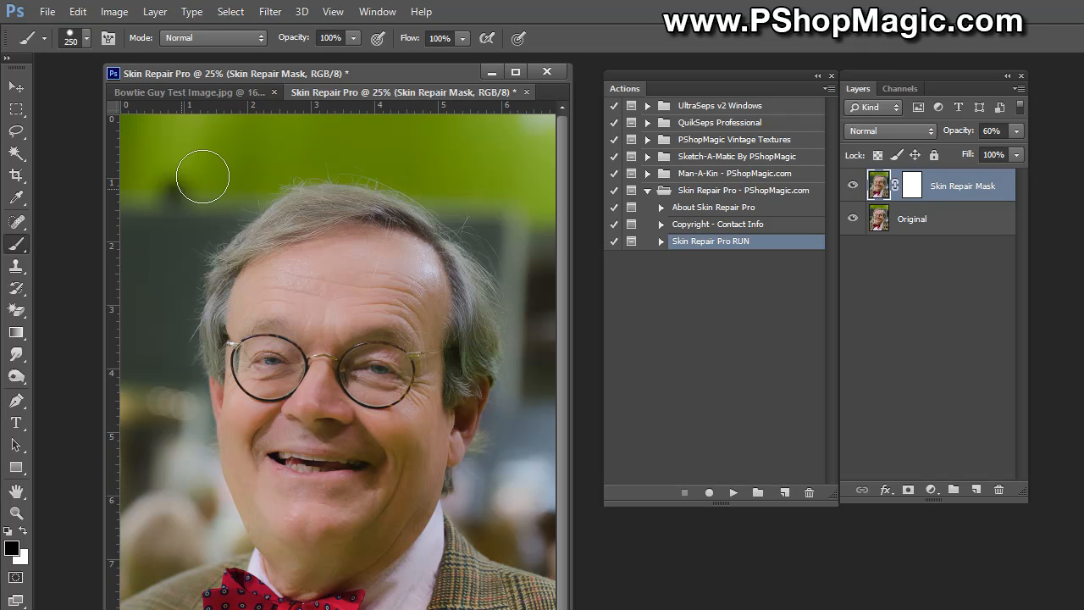
mouse_move(286, 279)
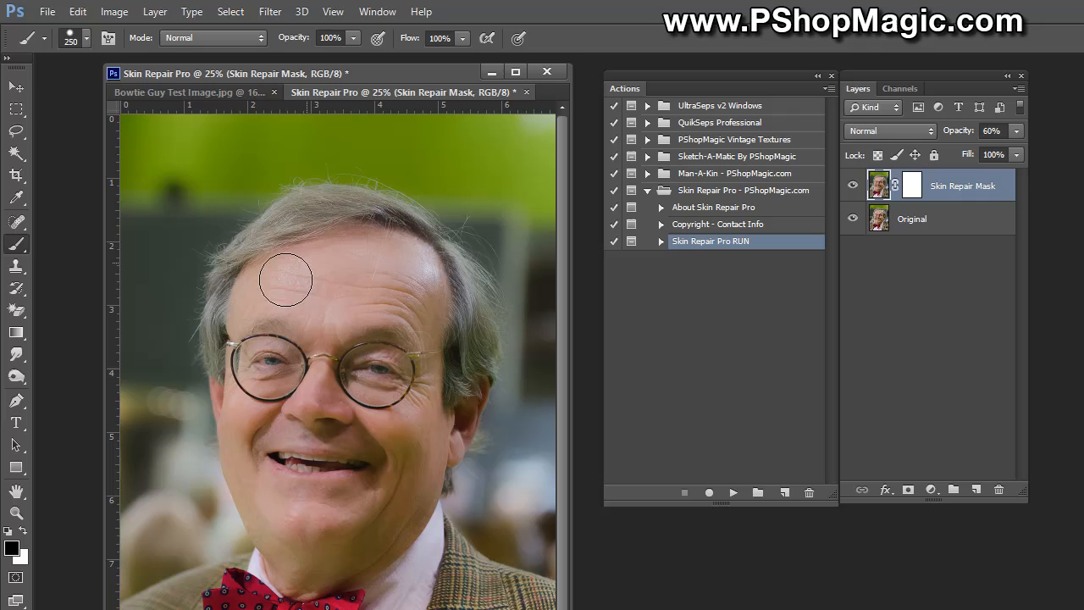
mouse_move(315, 319)
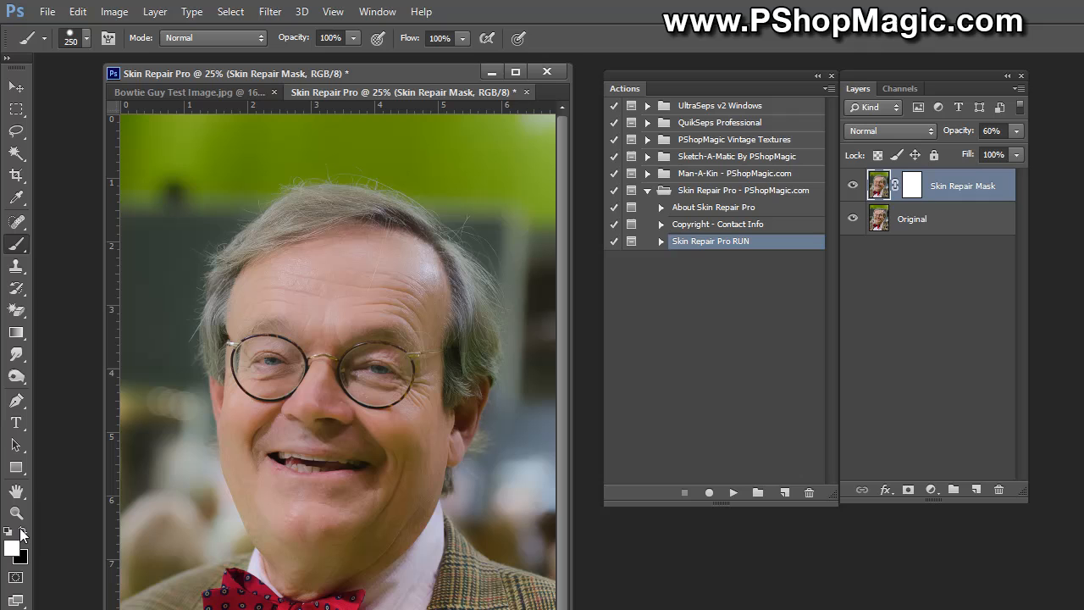
mouse_move(853, 463)
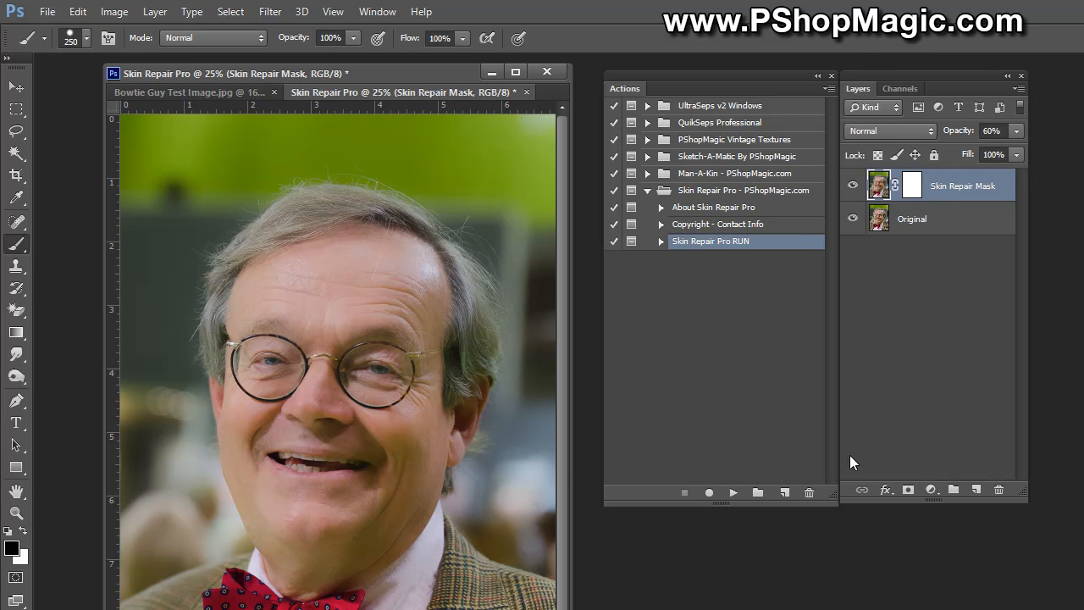
mouse_move(22, 246)
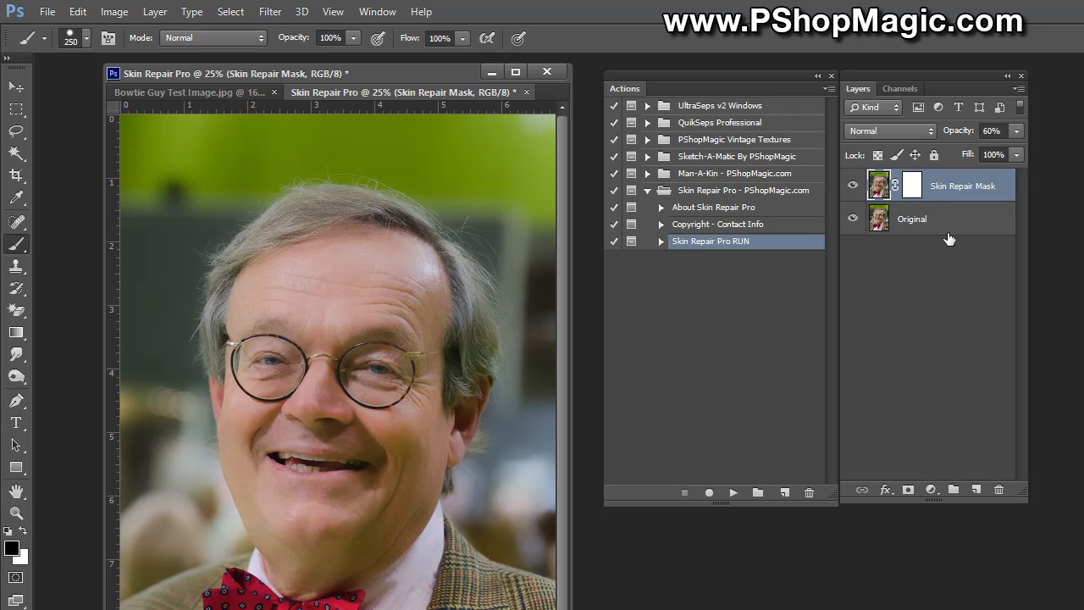
Step: Target the Skin Repair Mask layer mask and paint black over background, hair, eyes and mouth
click(911, 184)
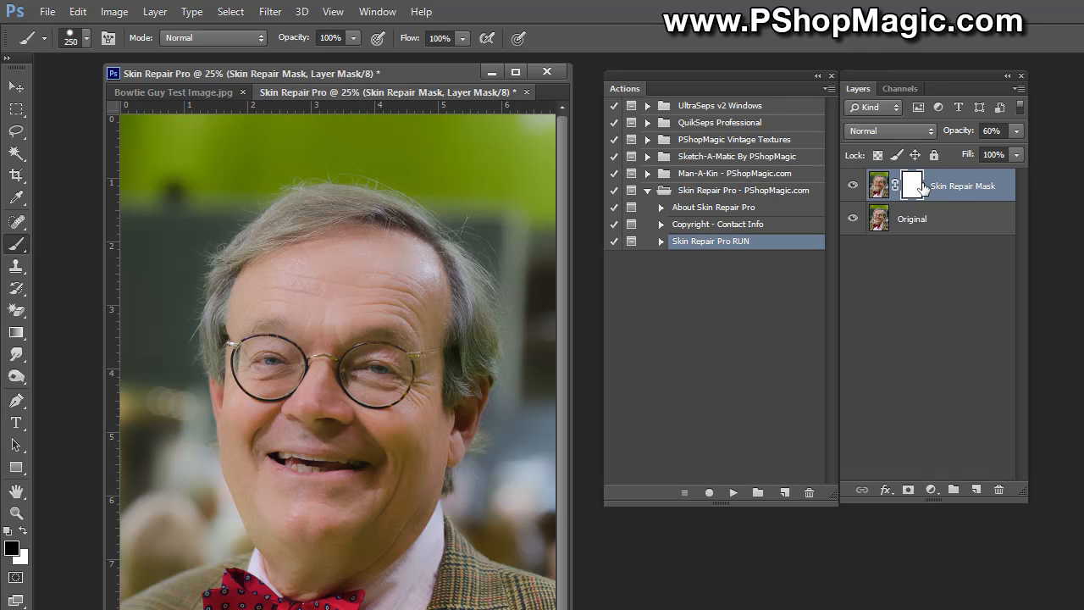
mouse_move(913, 185)
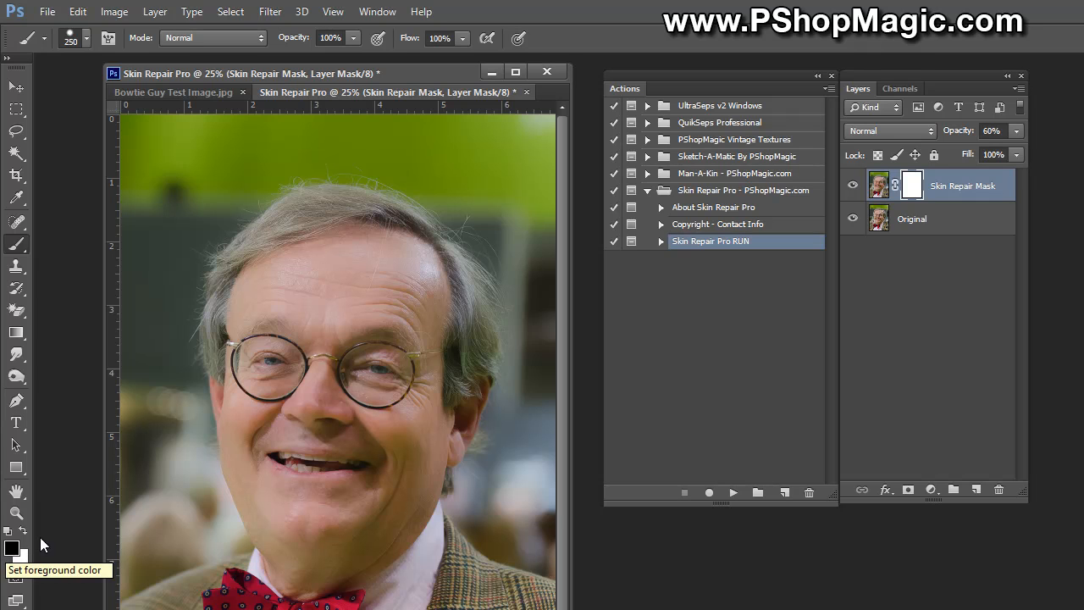
mouse_move(214, 595)
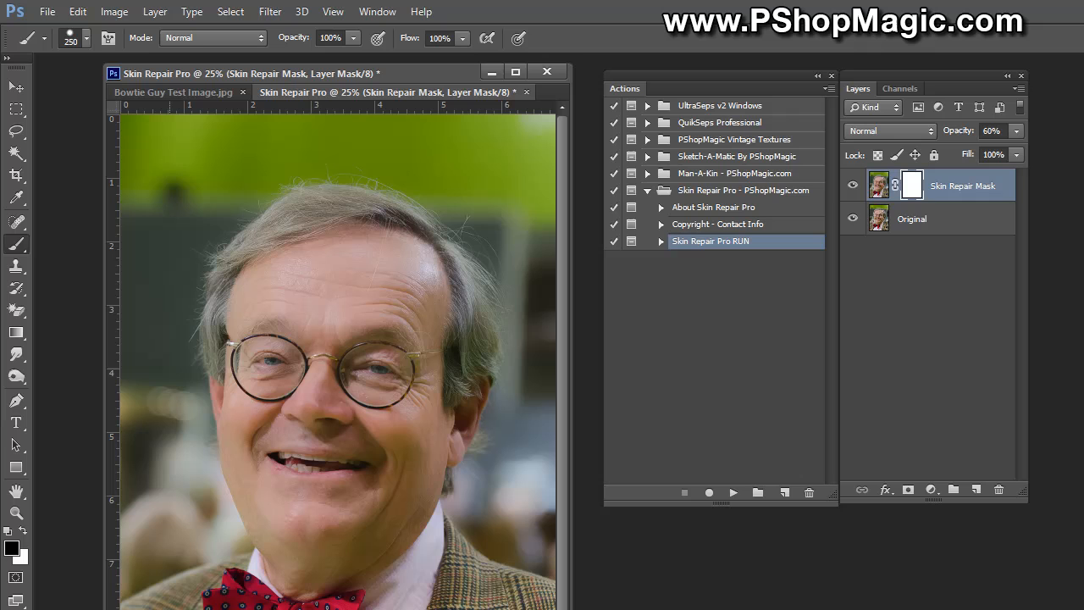
mouse_move(478, 589)
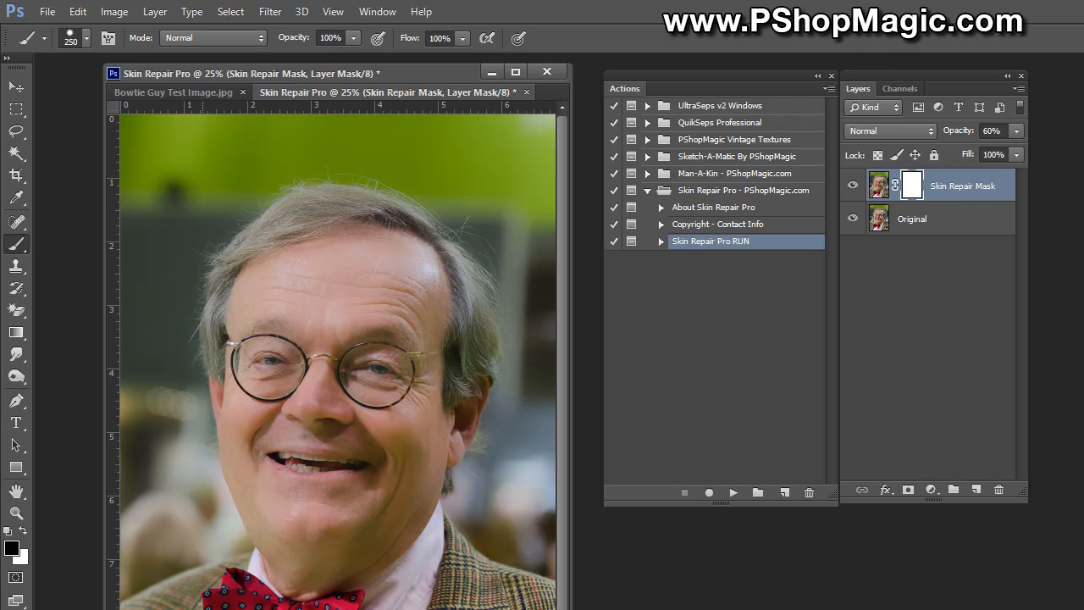
click(337, 180)
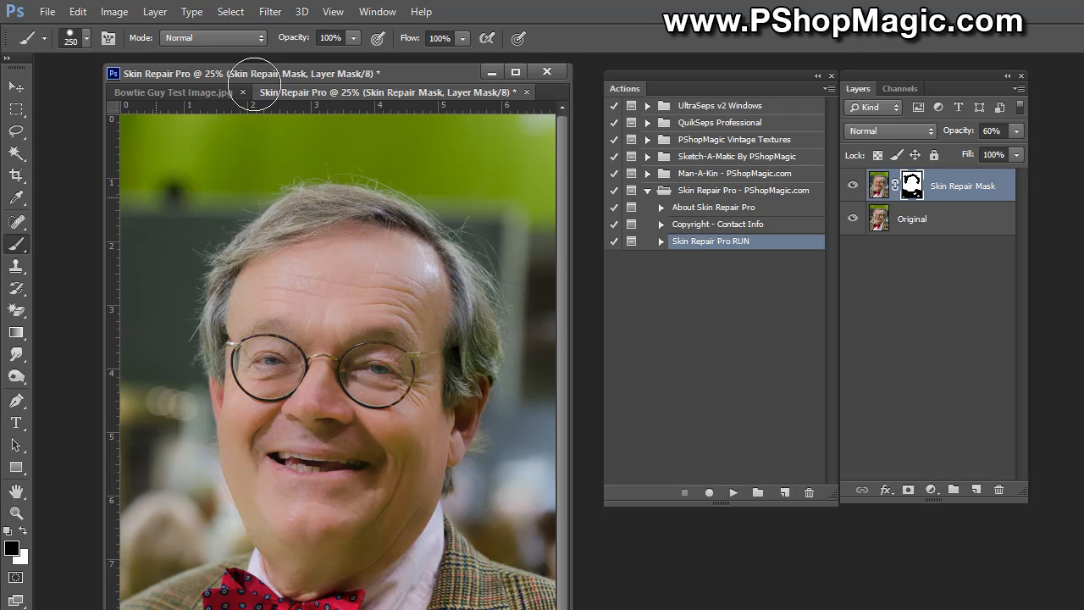
mouse_move(550, 485)
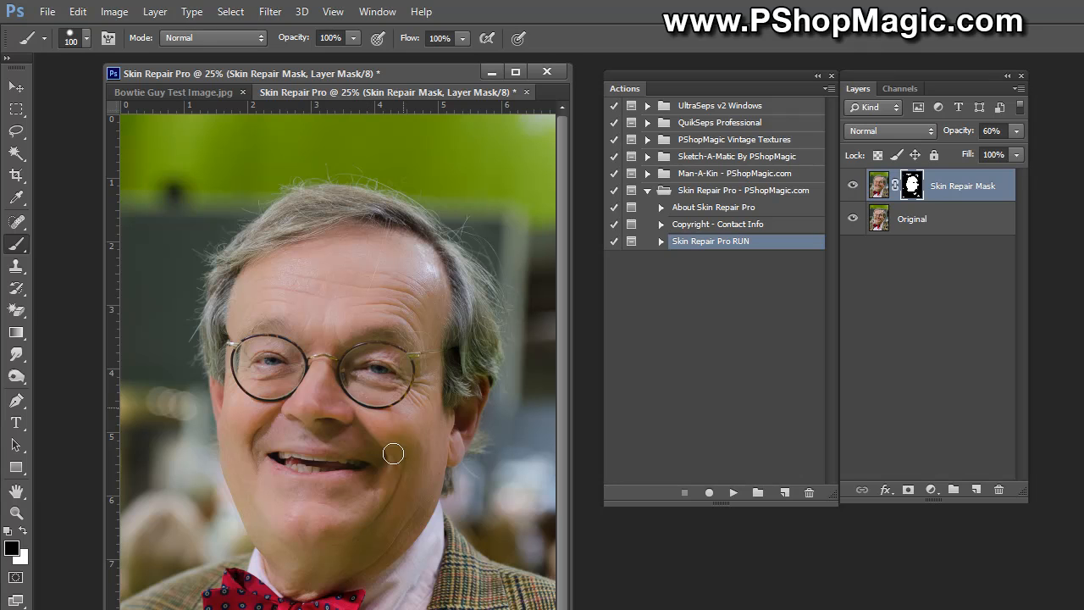
mouse_move(269, 461)
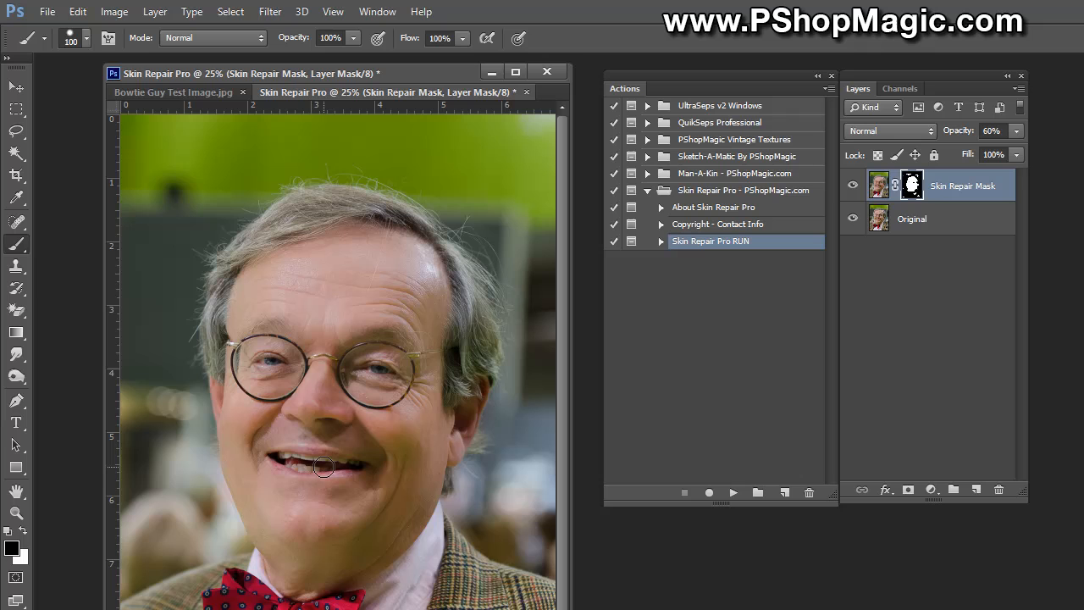
mouse_move(355, 499)
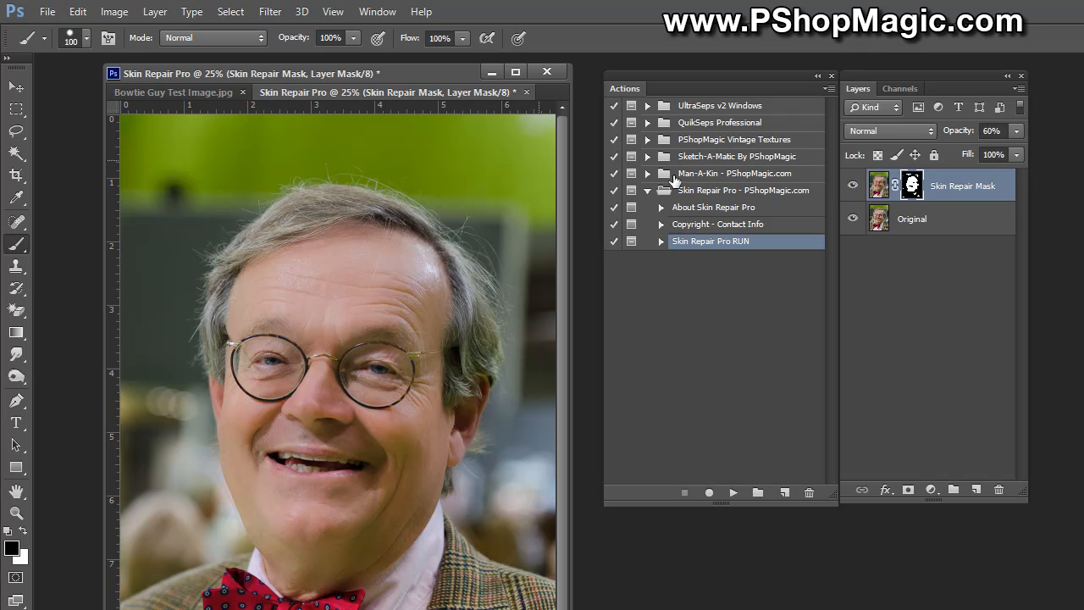
mouse_move(918, 233)
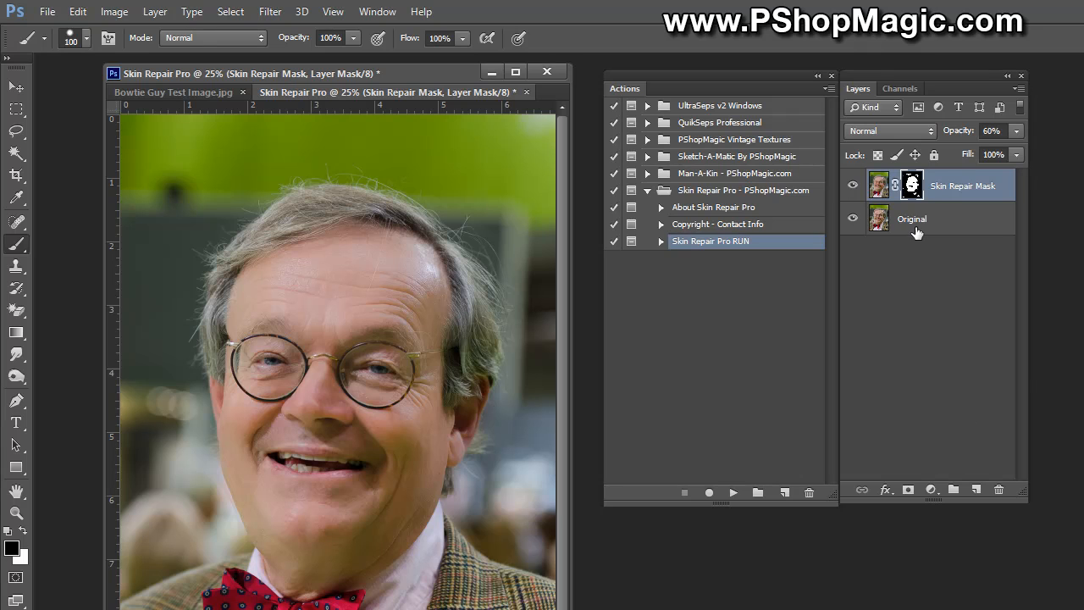
Step: Toggle the Skin Repair Mask layer's visibility for a before/after comparison, then target its pixels
click(853, 185)
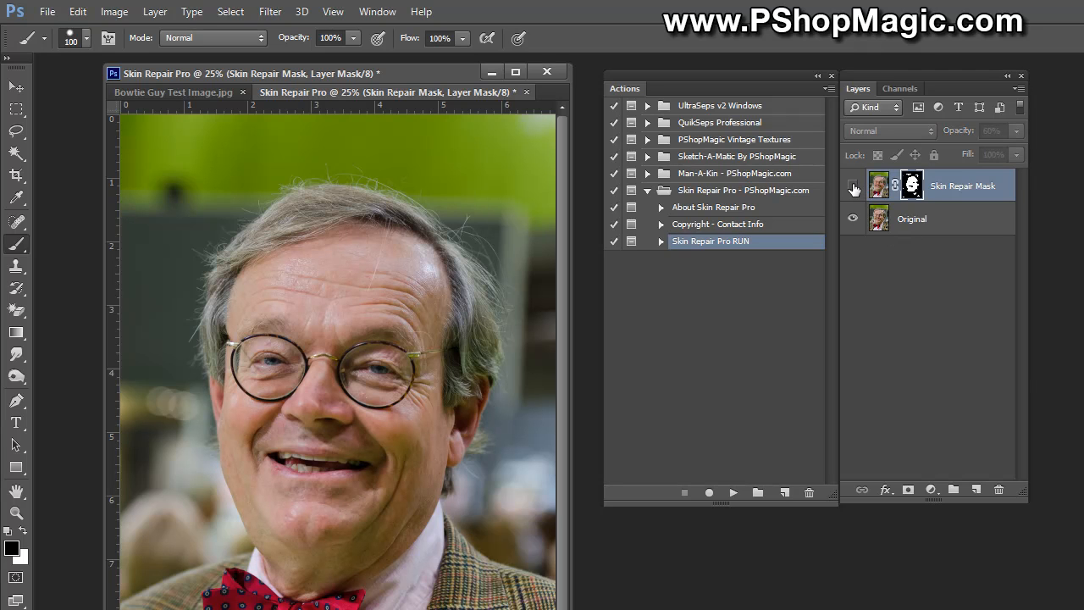
click(853, 185)
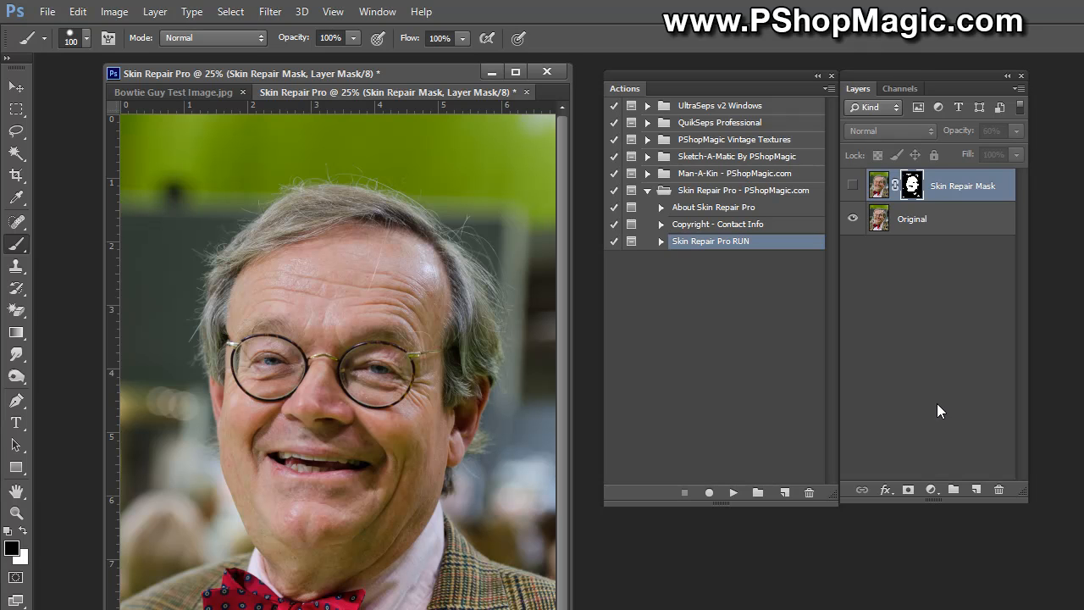
click(878, 184)
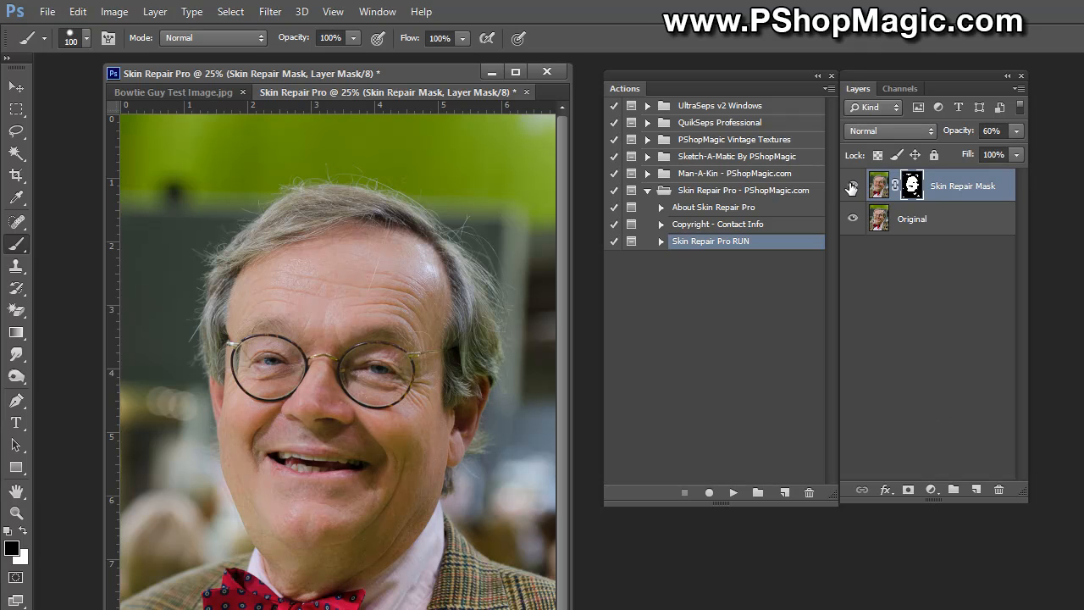
click(852, 186)
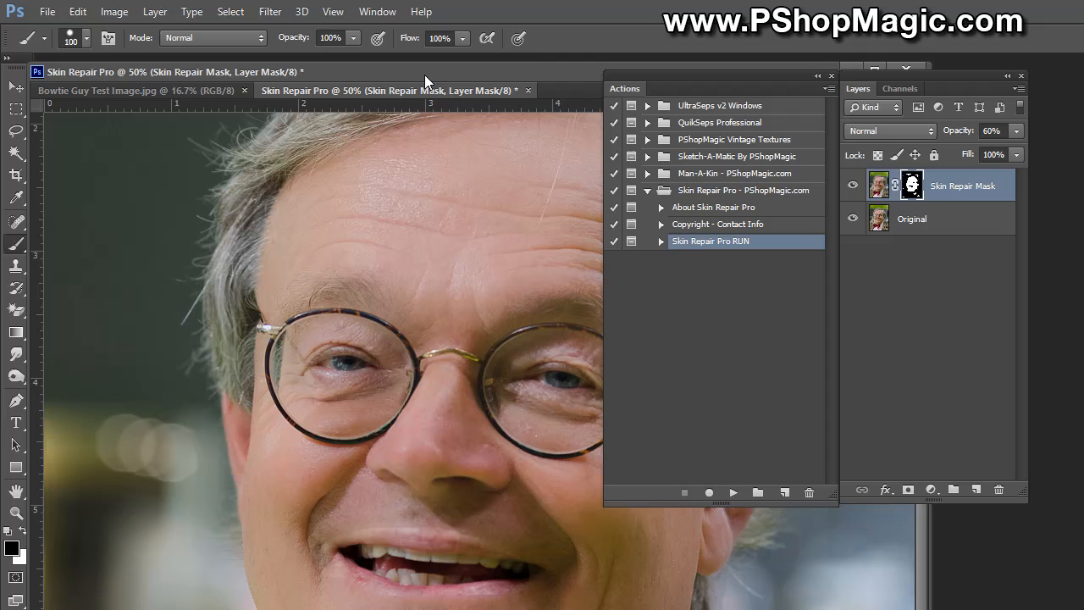
mouse_move(735, 86)
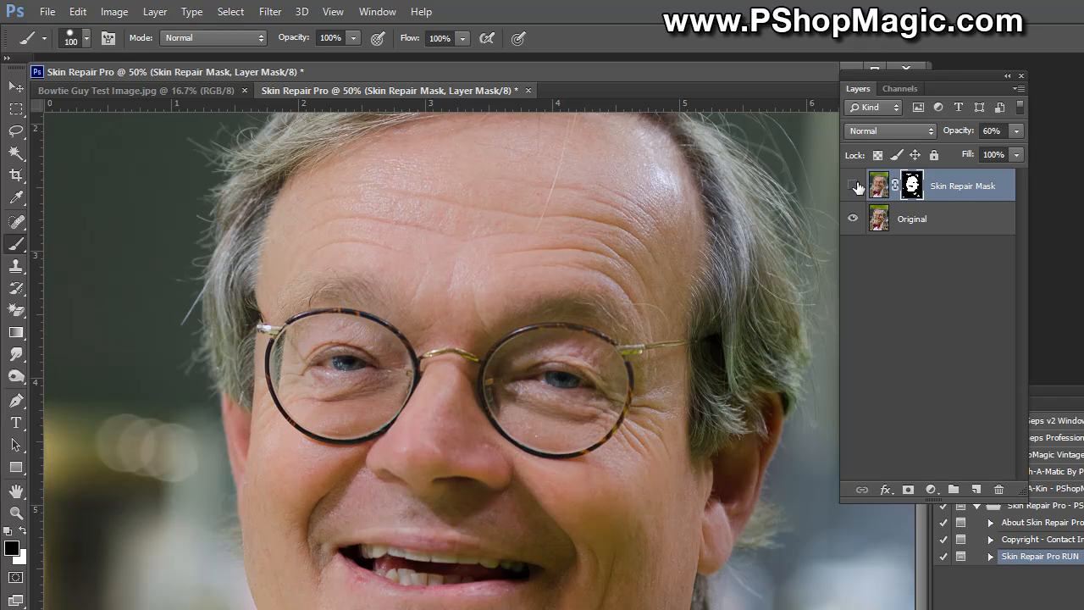
click(854, 185)
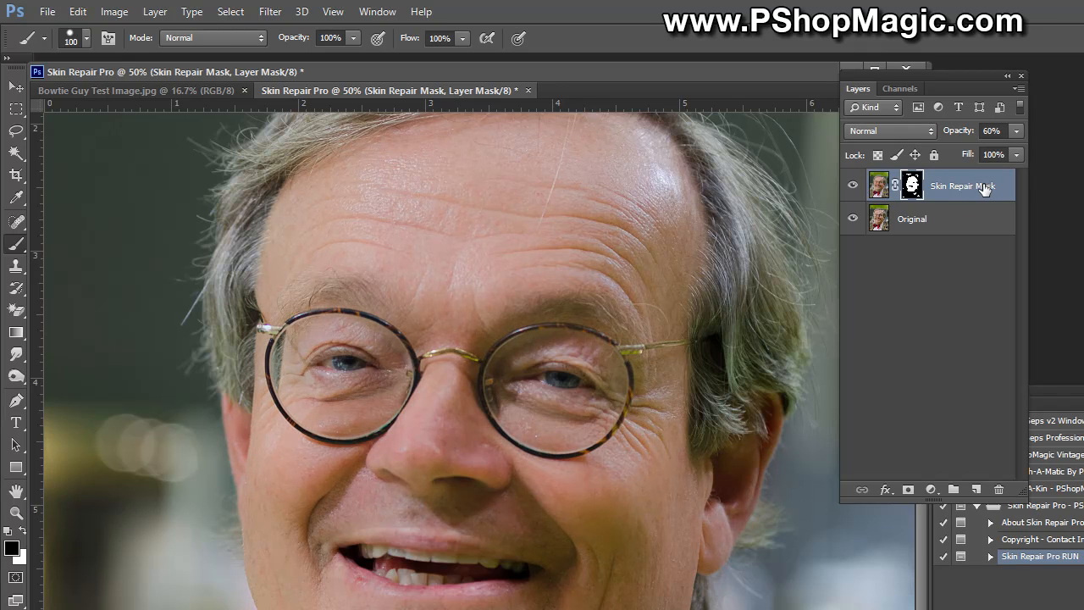
click(880, 185)
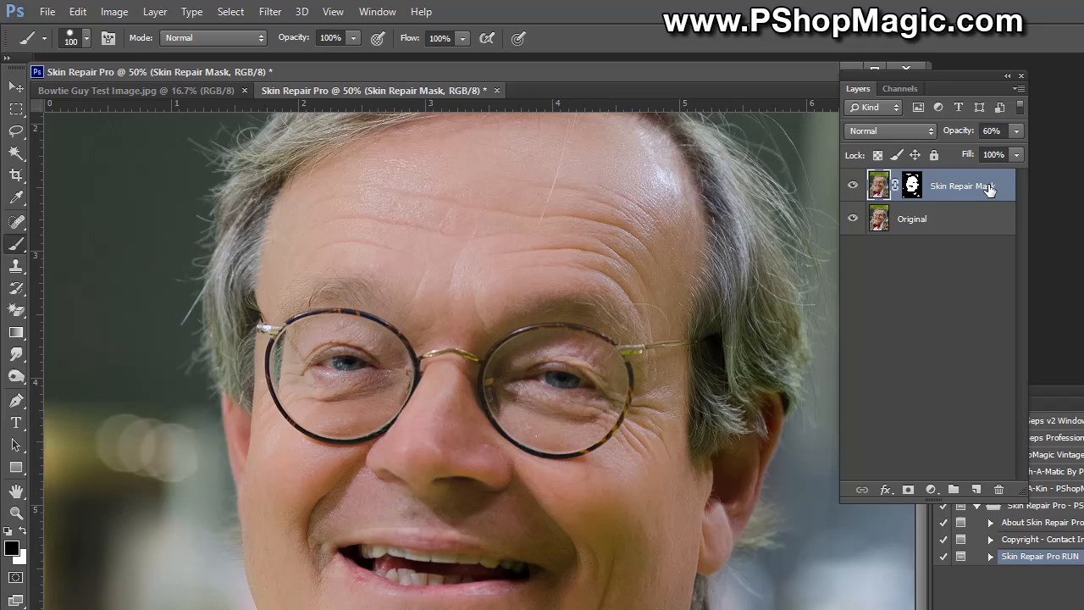
Step: Sweep the Skin Repair Mask layer opacity through 20%, 0% and 76%, ending at 100%
click(912, 185)
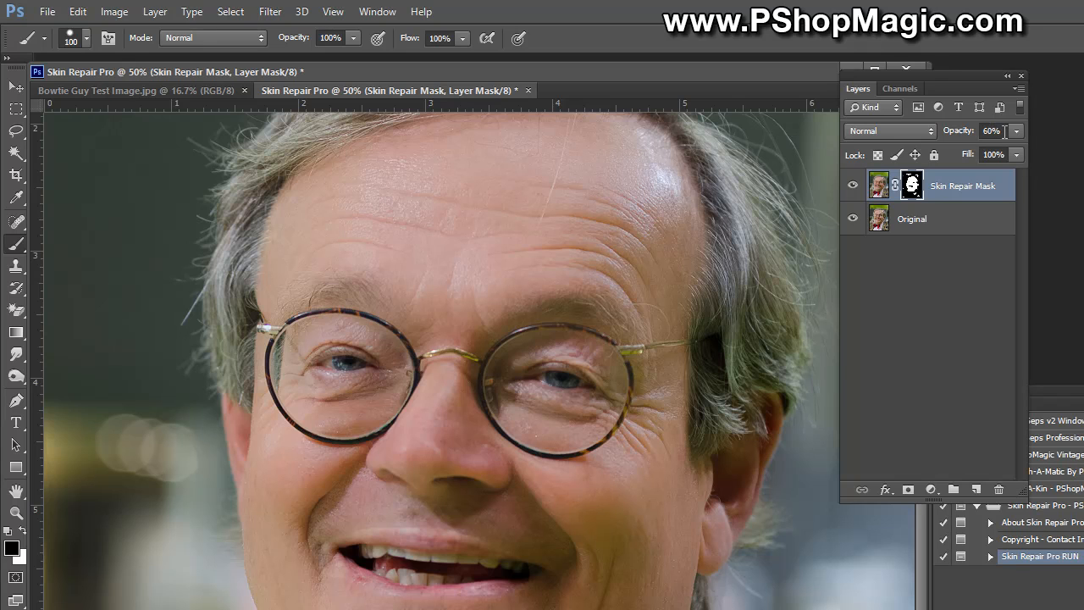
mouse_move(593, 219)
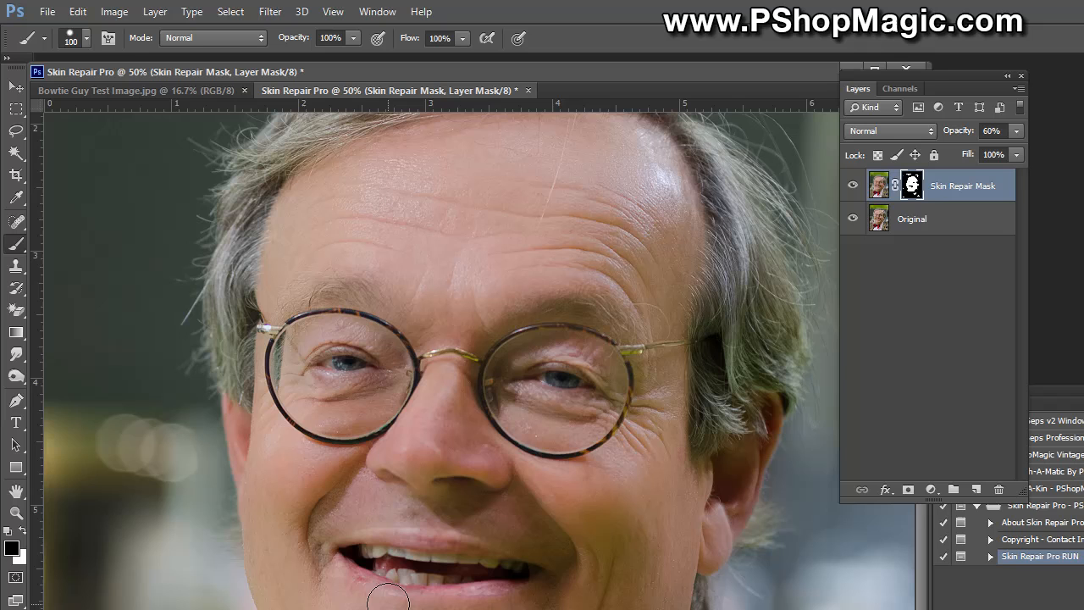
mouse_move(877, 153)
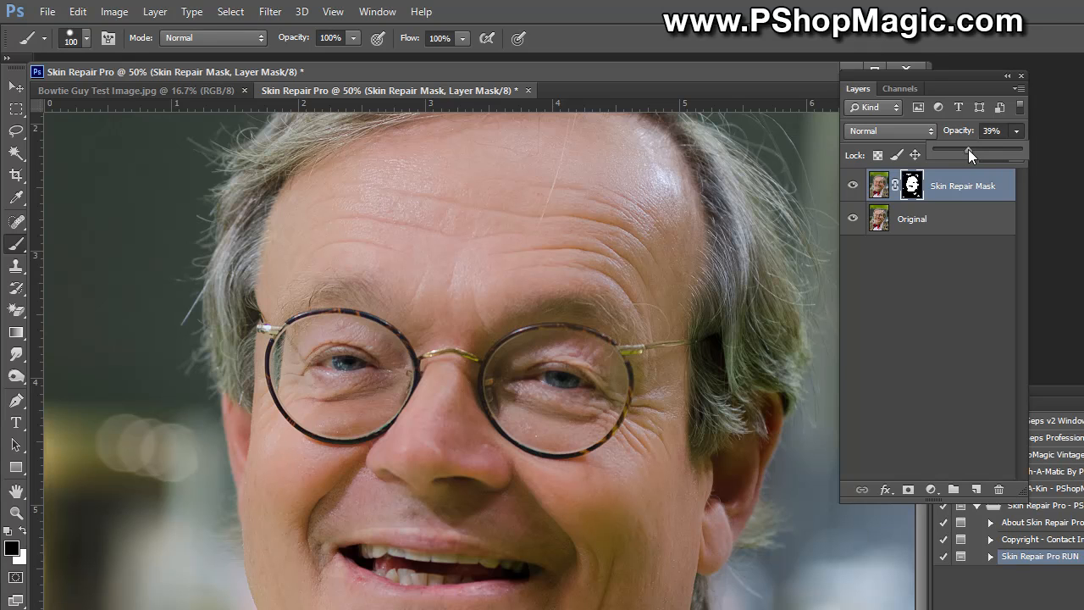
drag(970, 150, 951, 150)
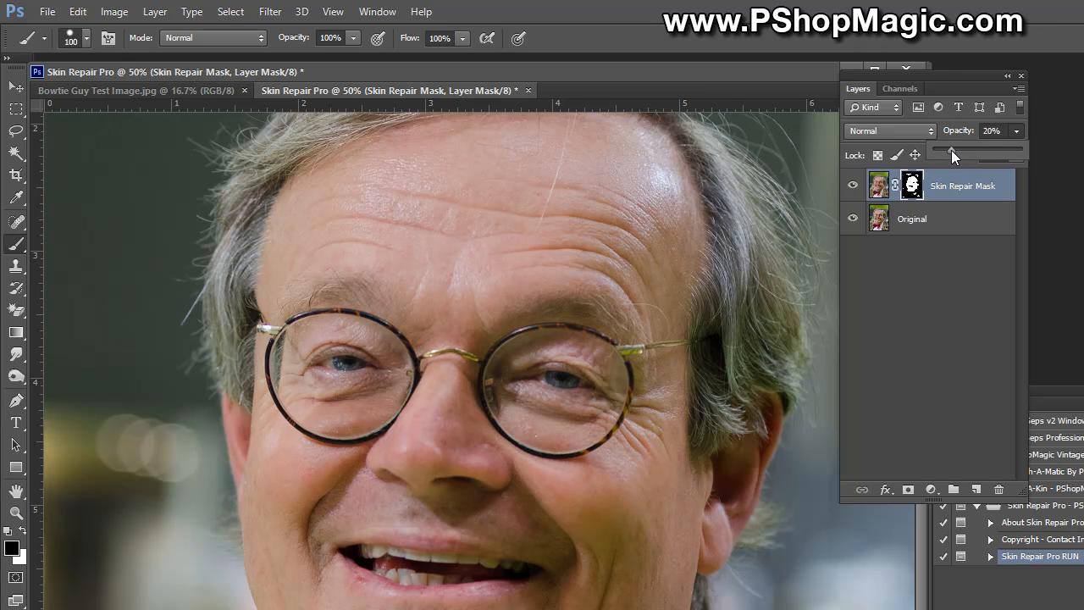
drag(953, 151, 932, 151)
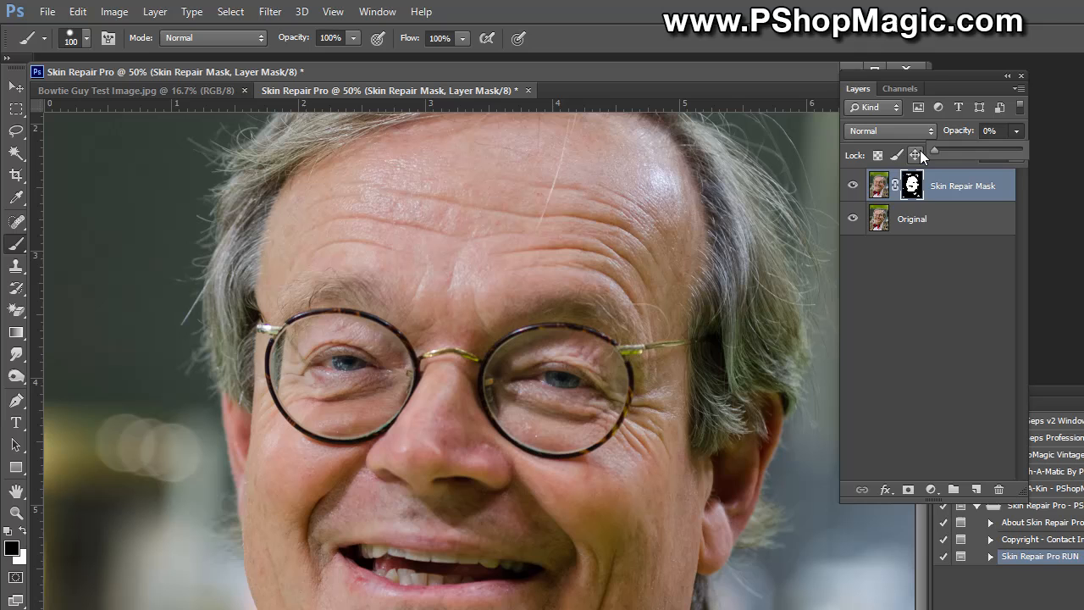
drag(934, 150, 984, 151)
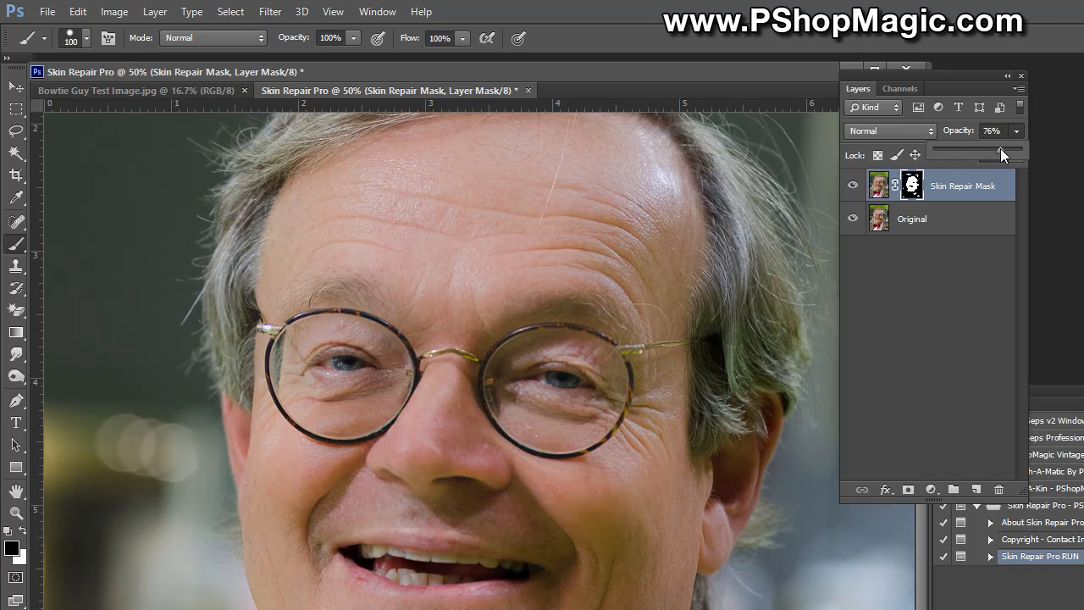
drag(974, 153, 1028, 153)
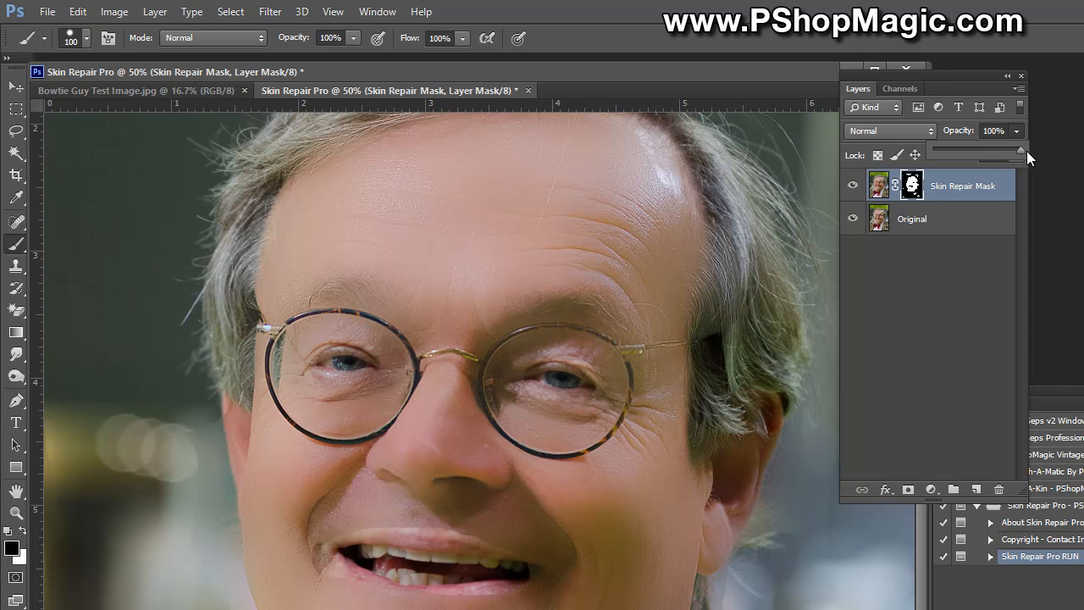
mouse_move(504, 419)
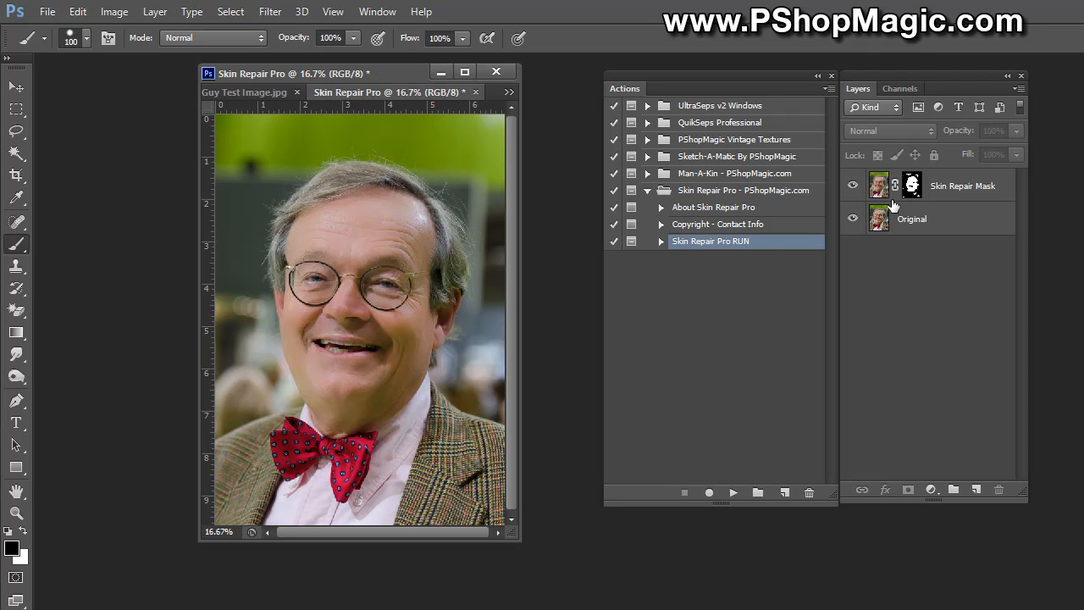
click(854, 186)
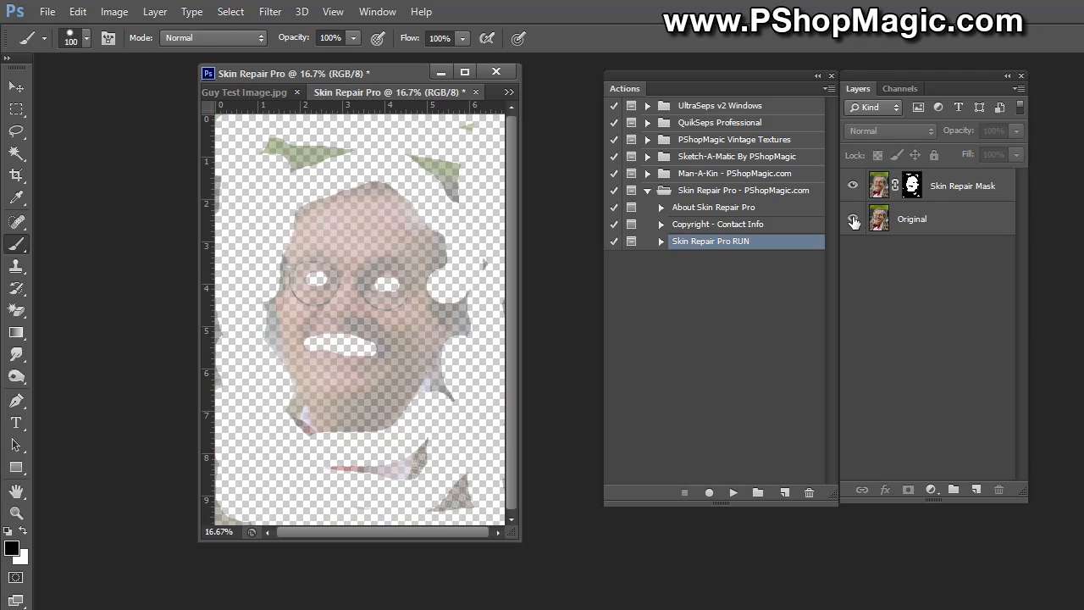
click(853, 219)
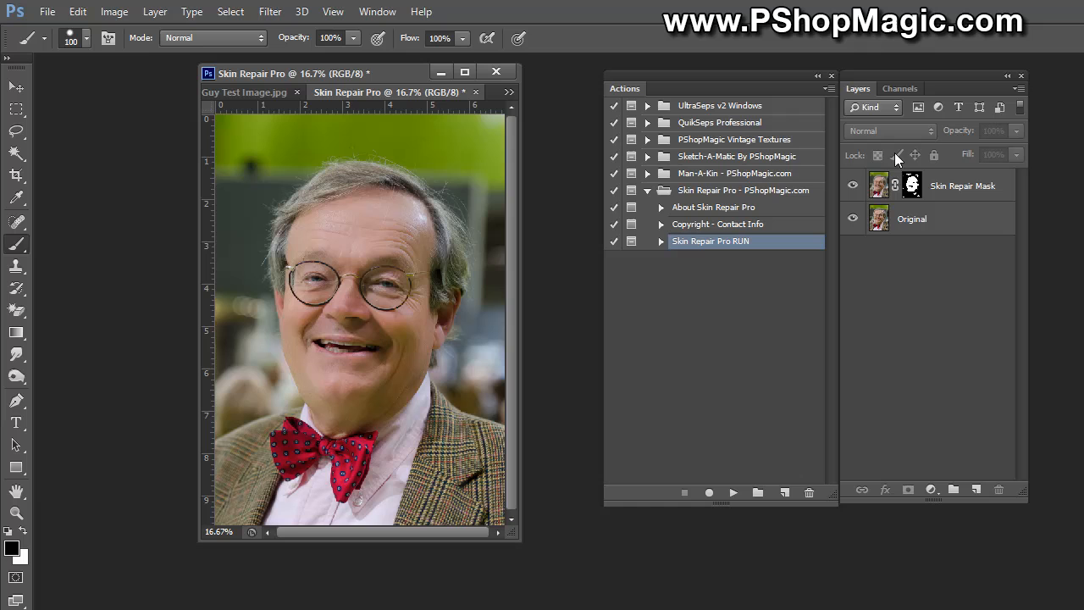
mouse_move(913, 188)
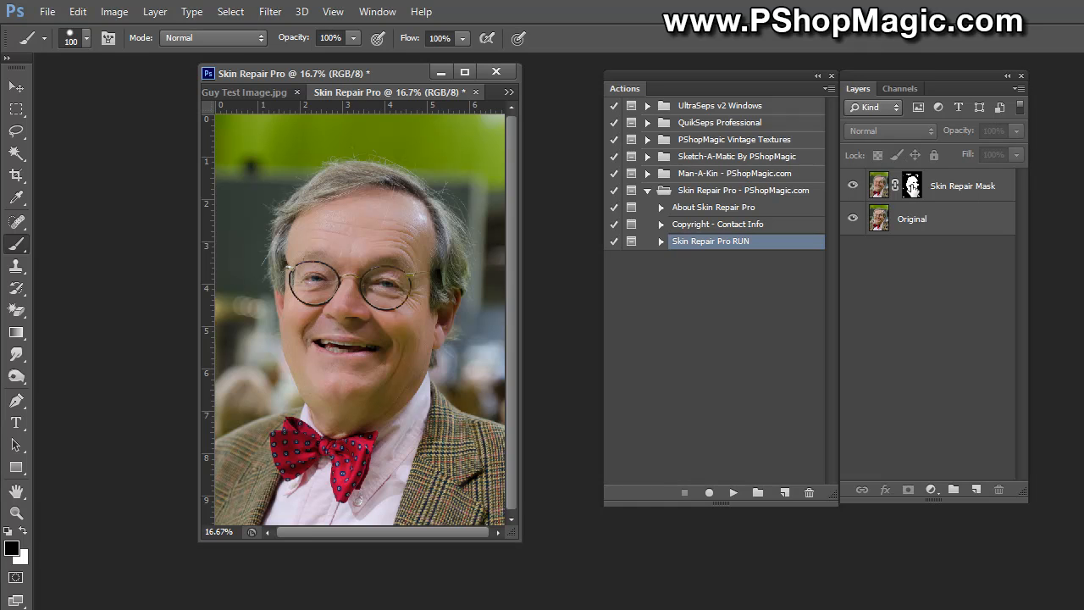
mouse_move(1017, 92)
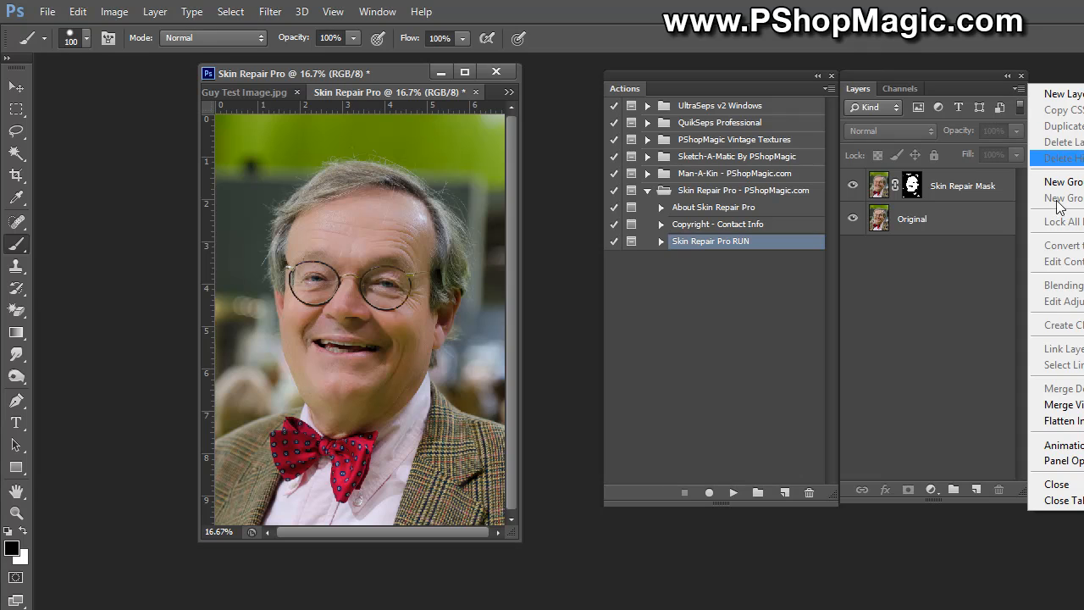
mouse_move(1066, 405)
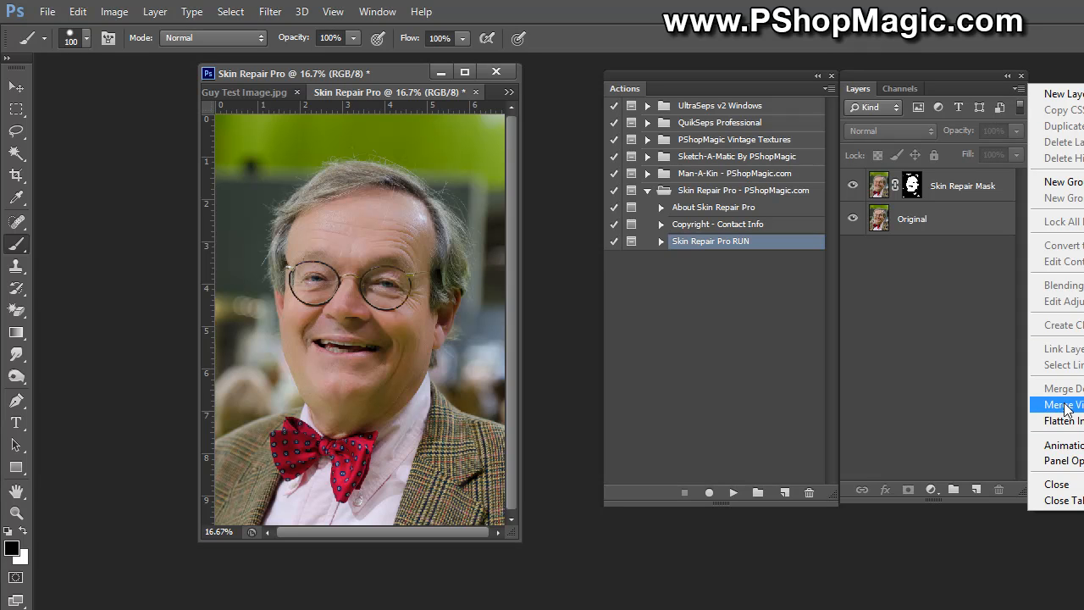
mouse_move(1065, 421)
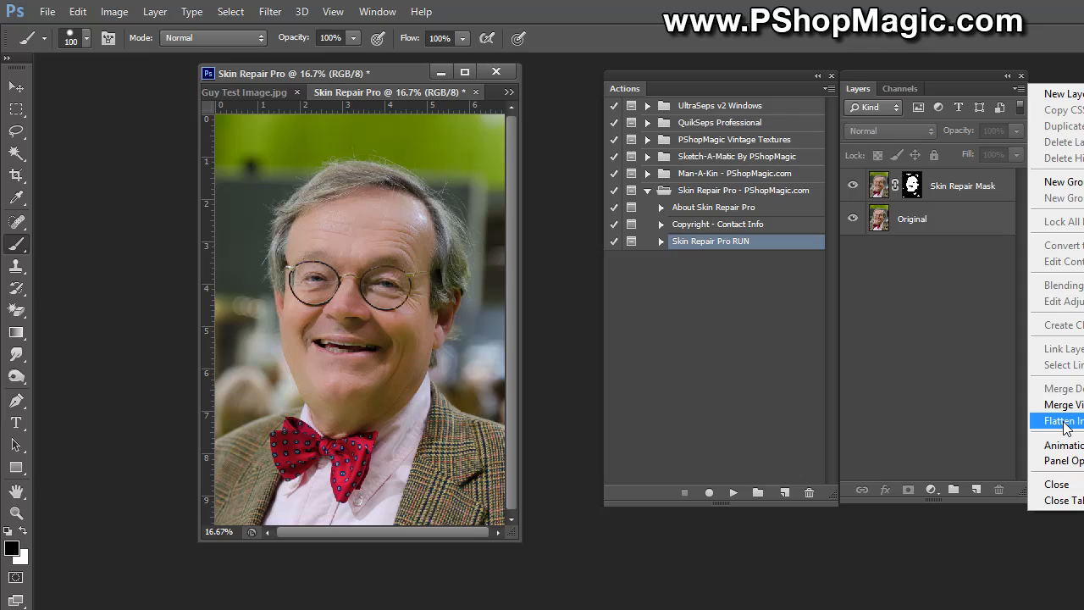
Step: Choose Flatten Image from the Layers panel menu to merge all layers into Background
click(1059, 421)
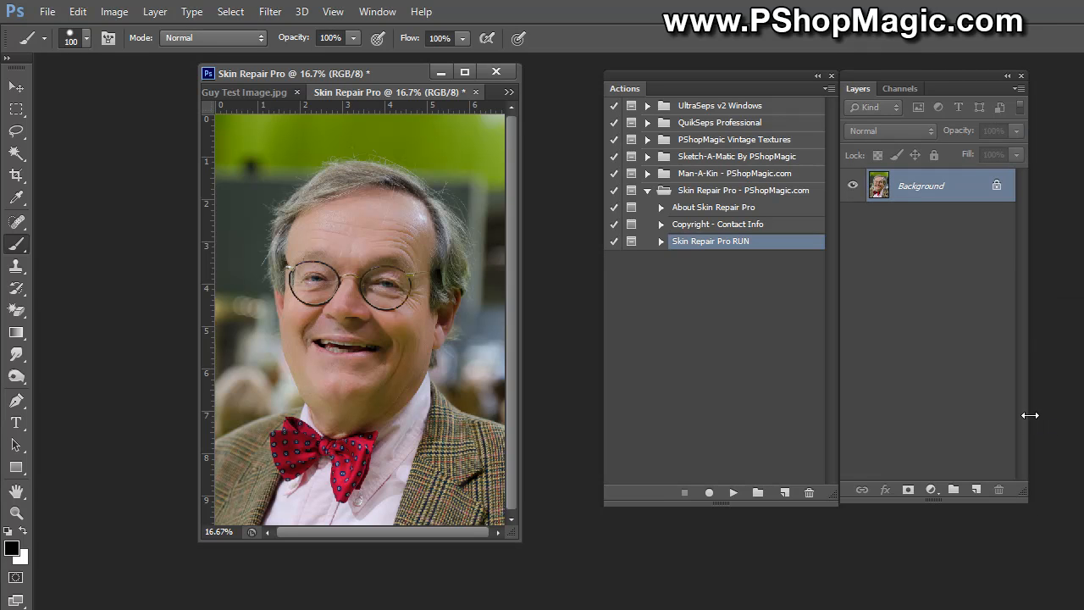
mouse_move(975, 424)
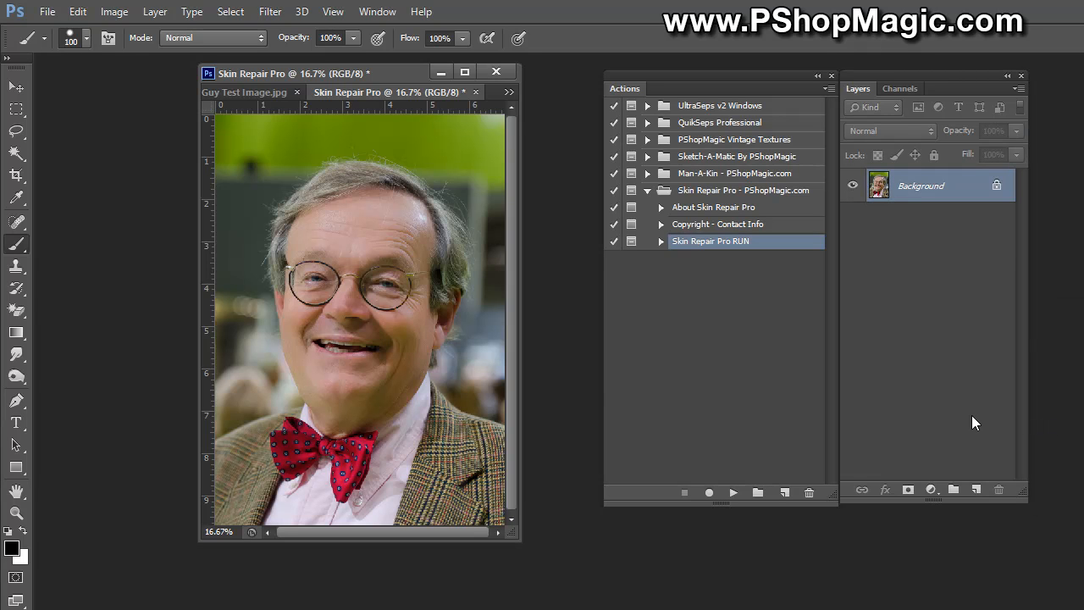